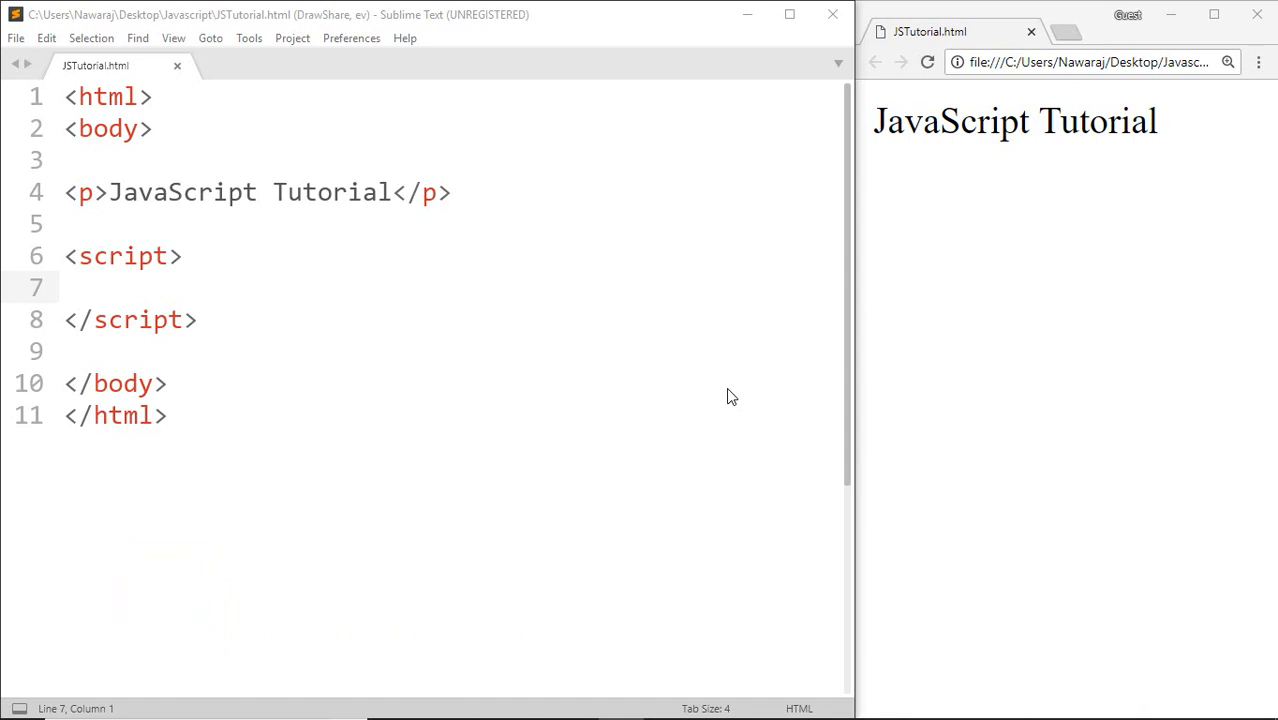
# Write x = 2, y = 3 and sum = x + y on separate lines inside the script block
pyautogui.write('x')
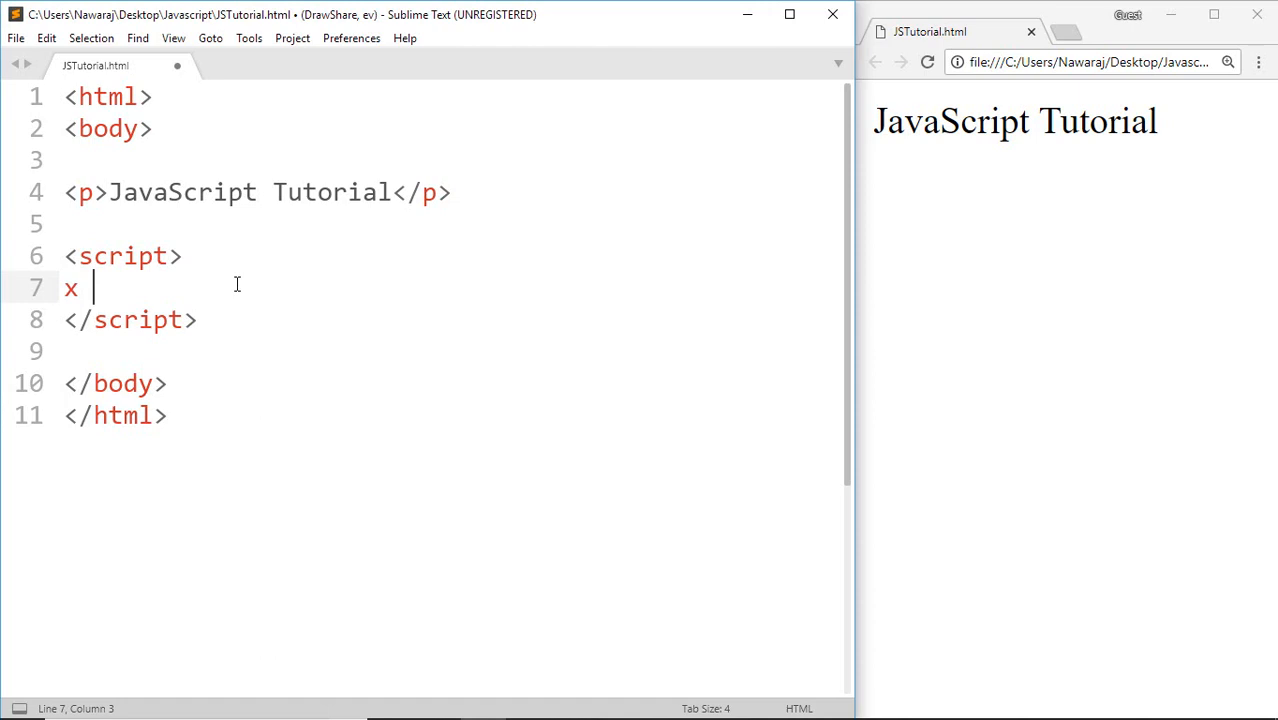
pyautogui.write('= 2')
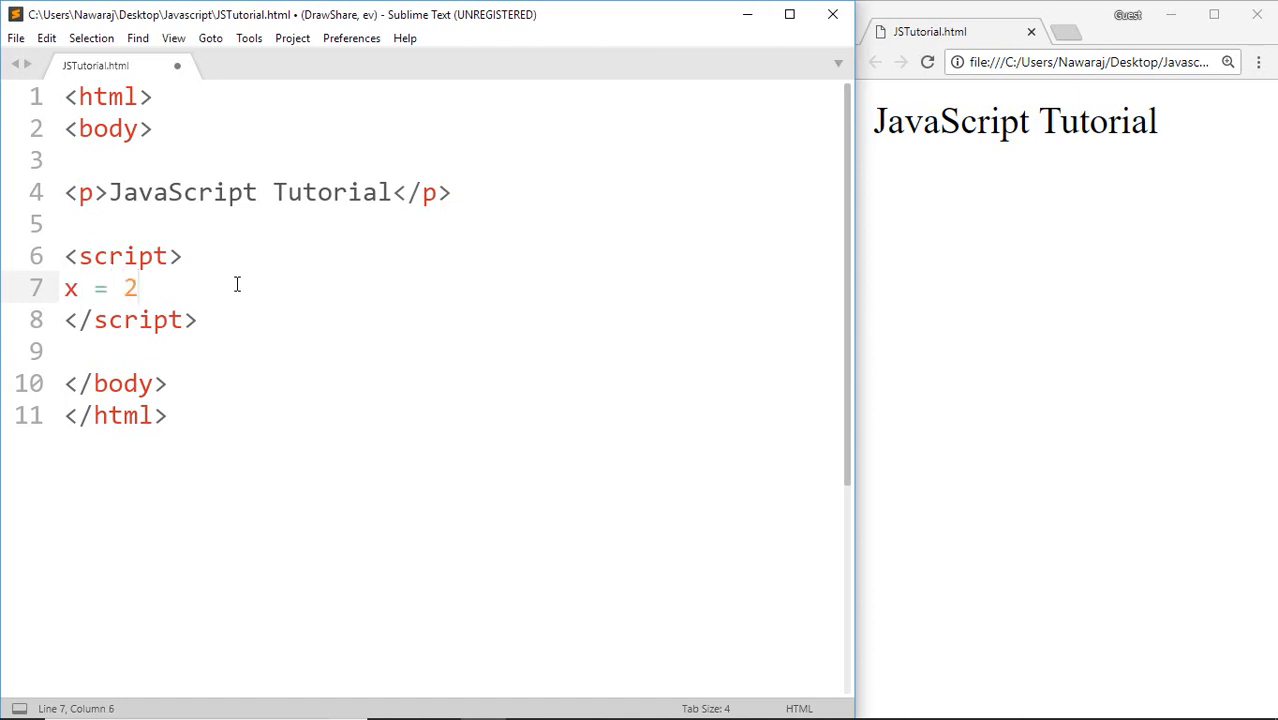
pyautogui.write('y')
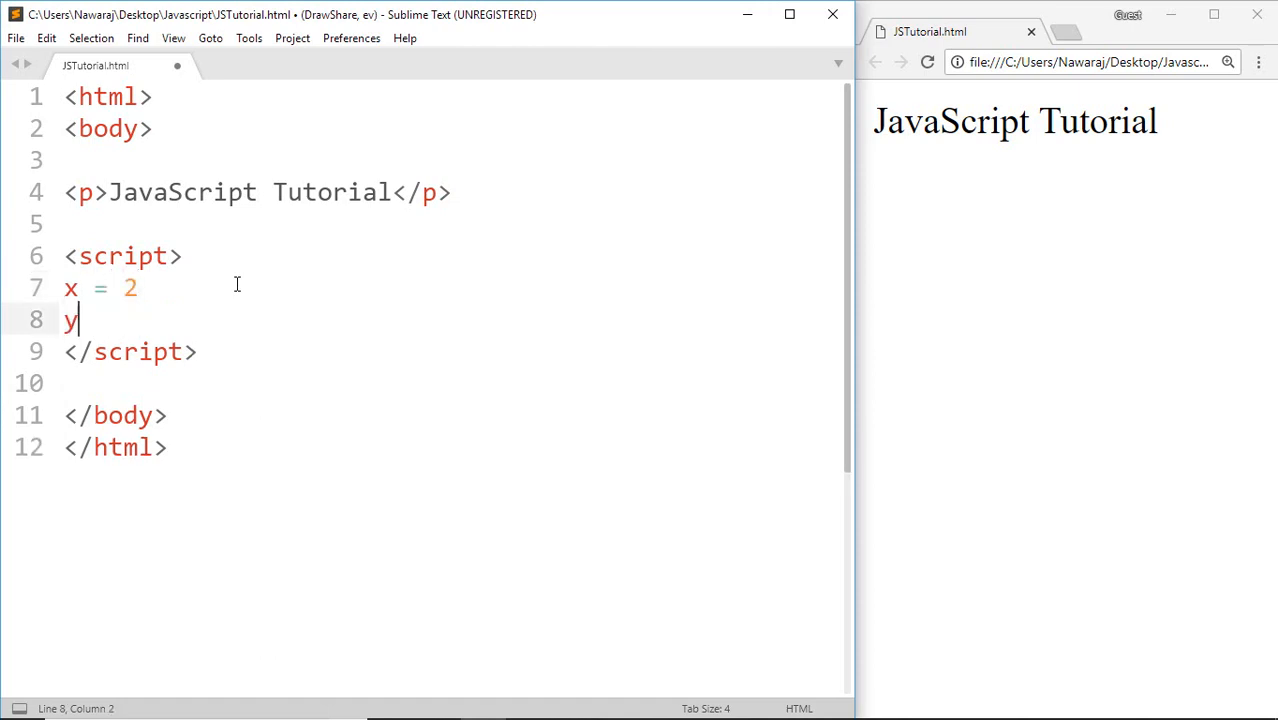
pyautogui.write('=')
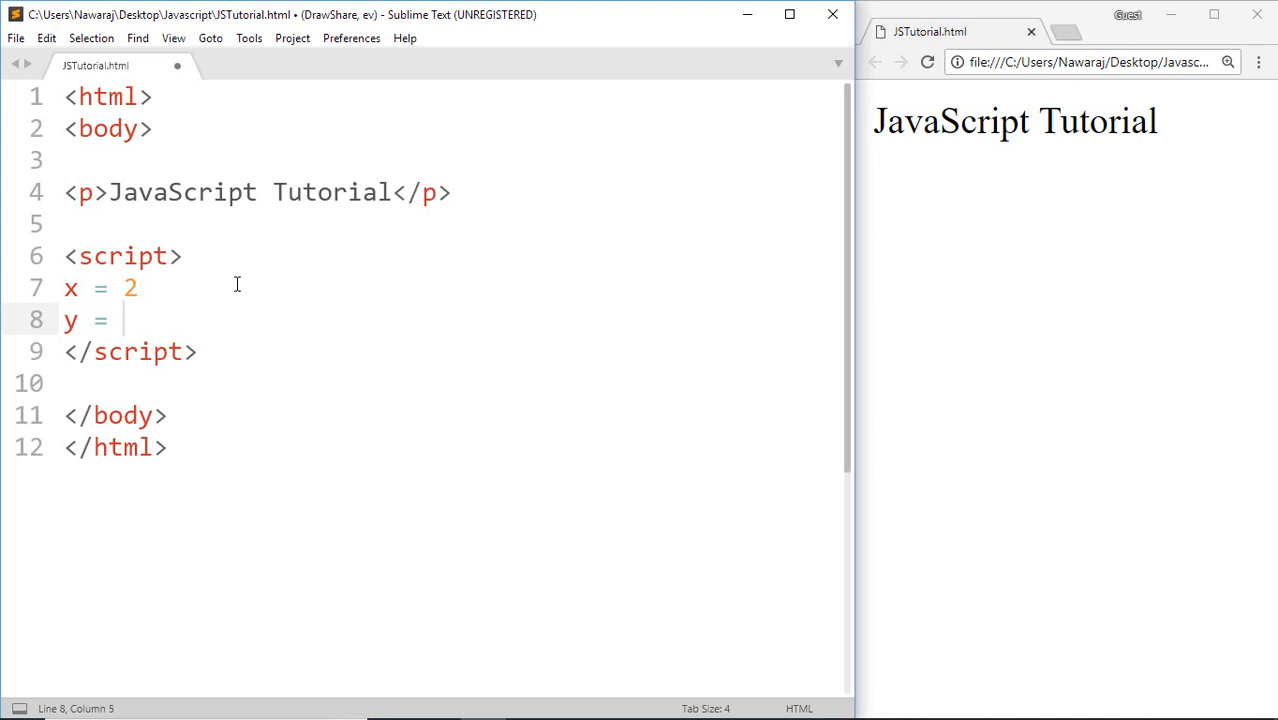
pyautogui.write('3')
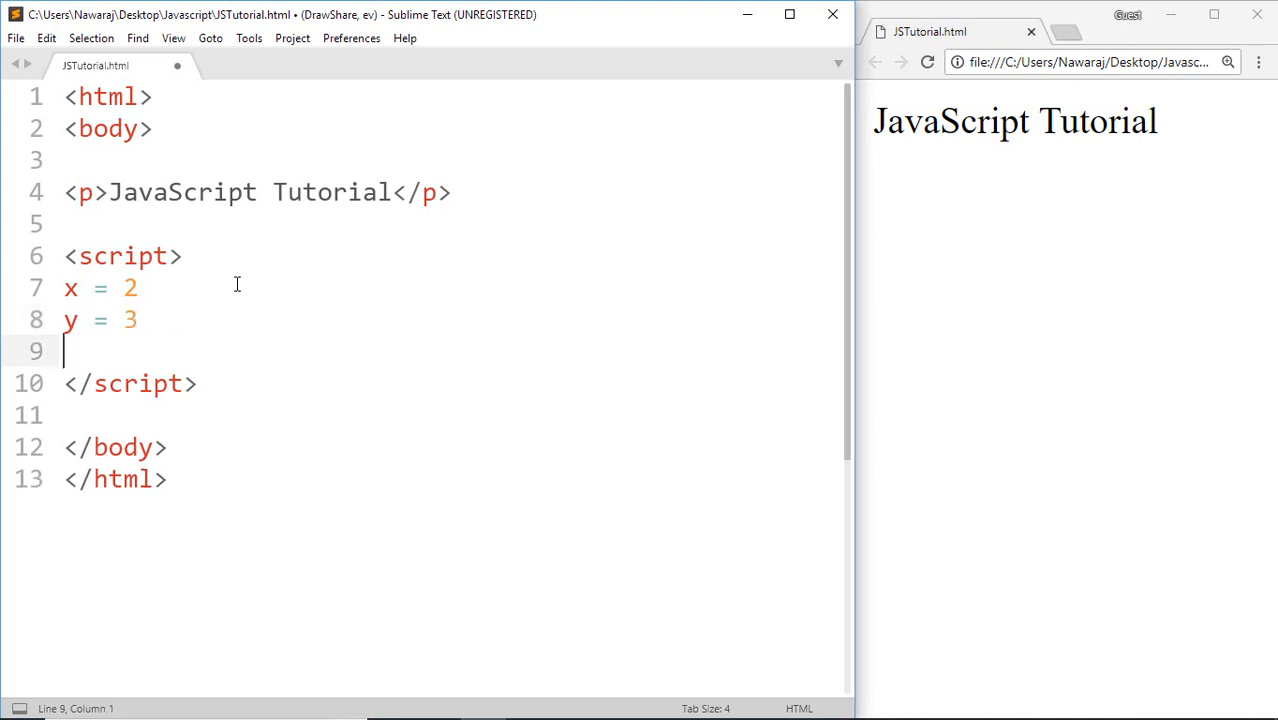
pyautogui.write('sum')
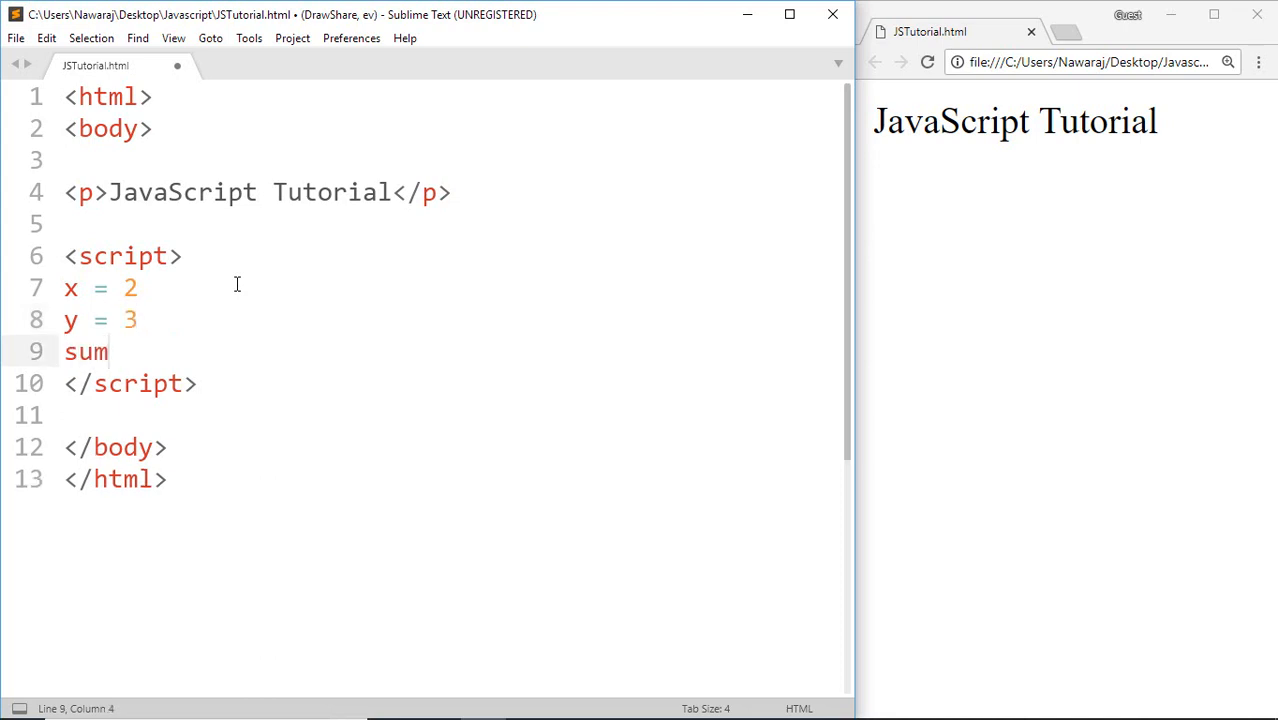
pyautogui.write('=')
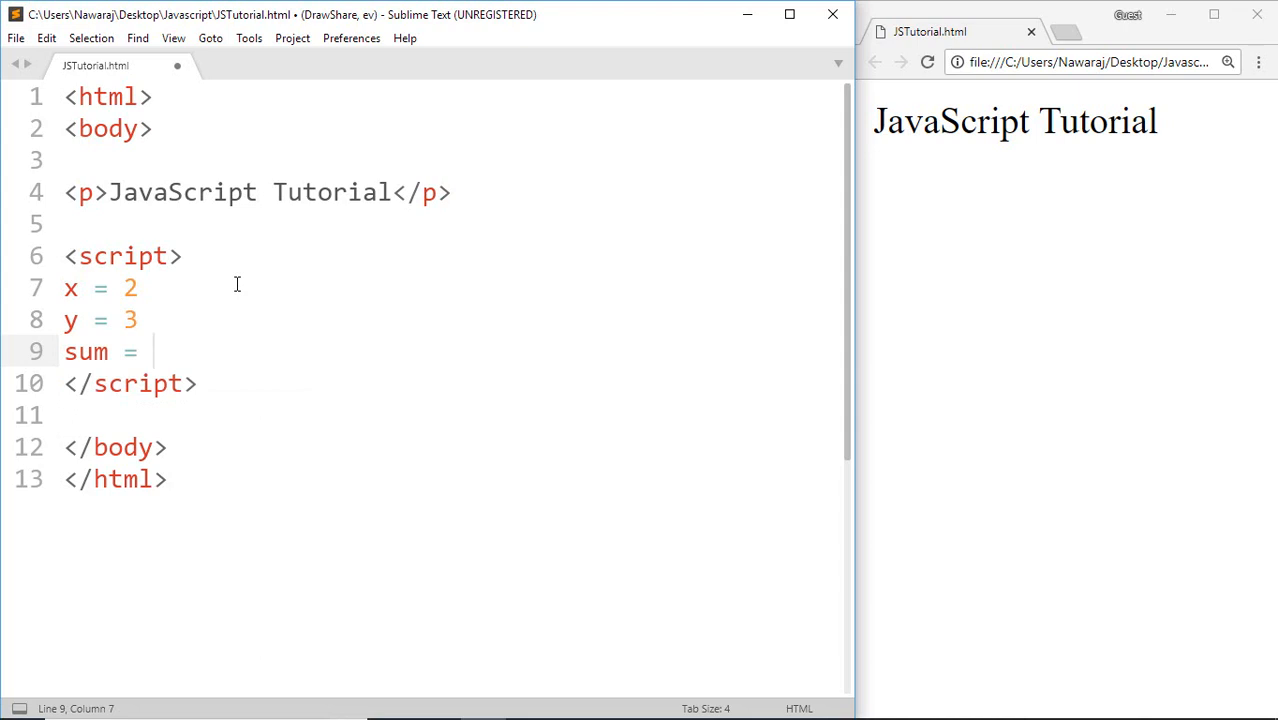
pyautogui.write('x +')
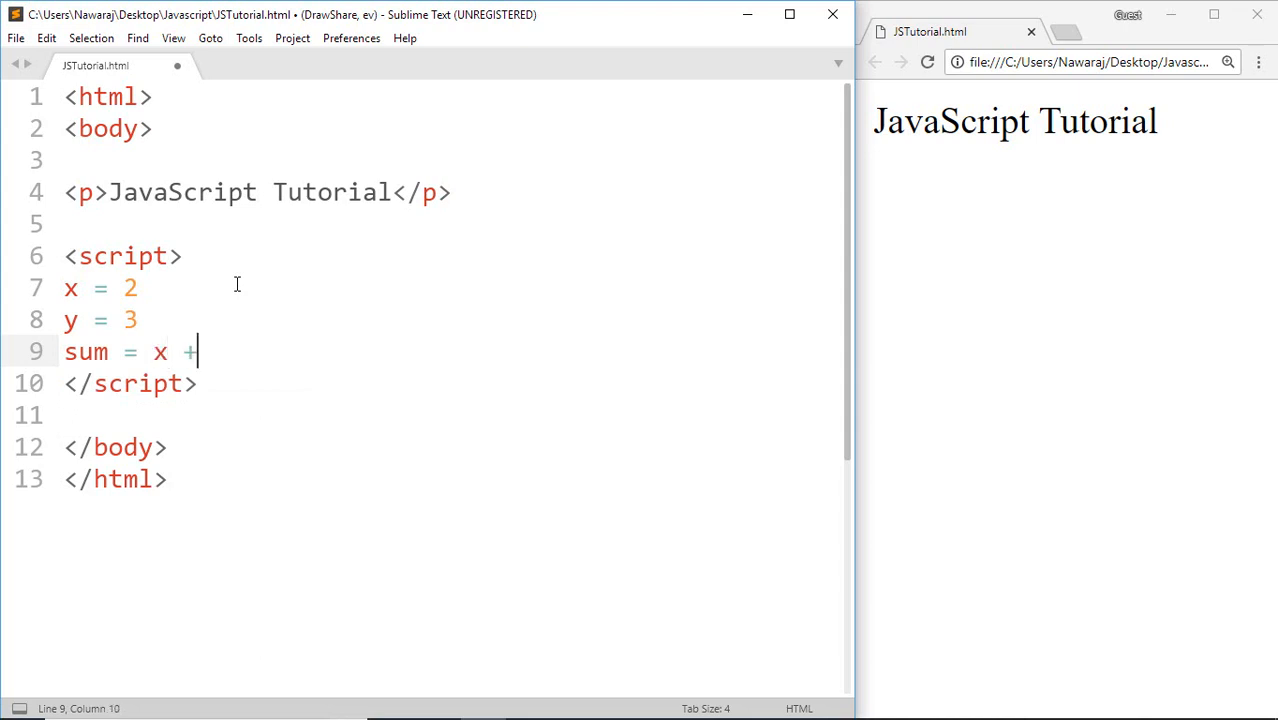
pyautogui.write('y')
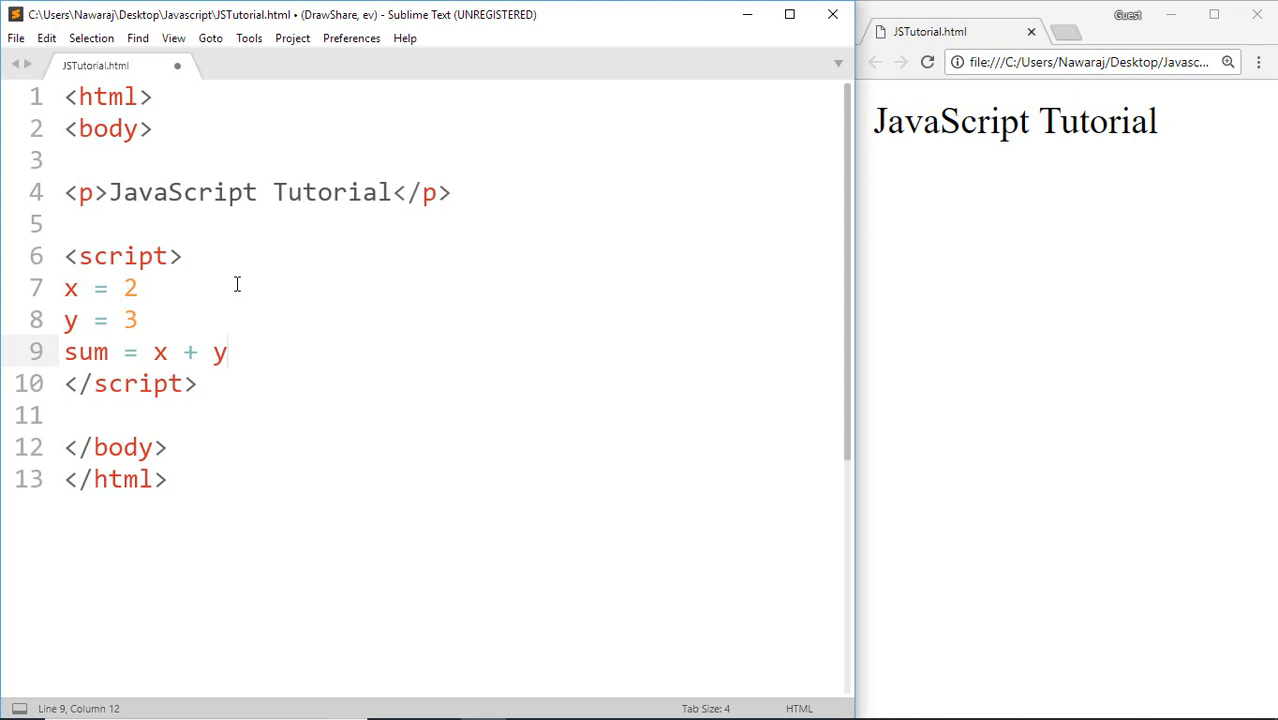
pyautogui.moveTo(70, 288)
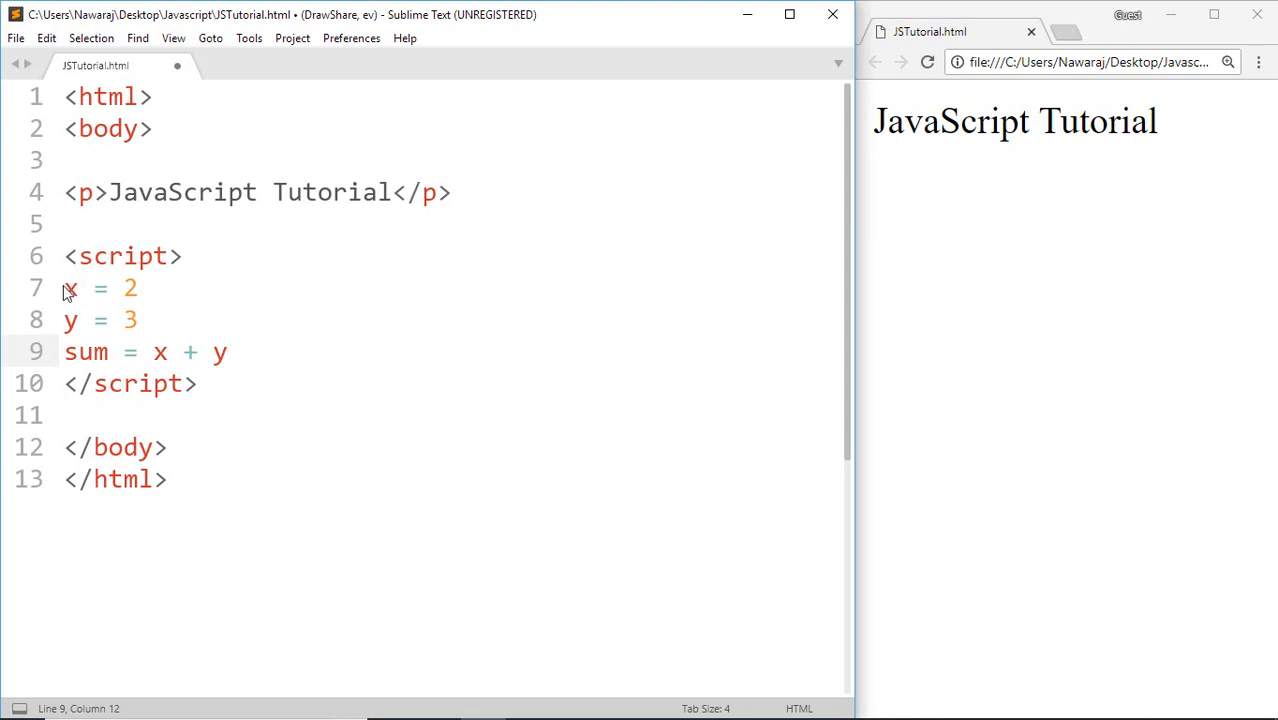
# Prefix the x, y and sum assignments with var
pyautogui.write('var')
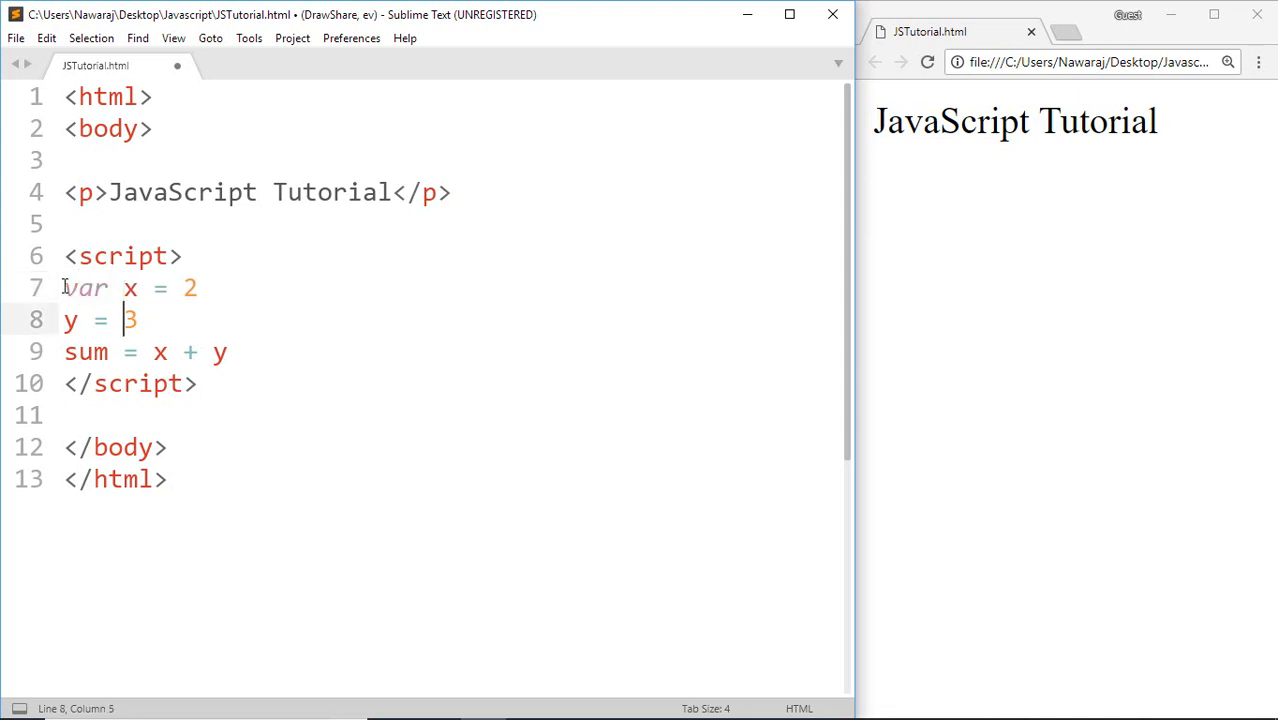
pyautogui.press('Home')
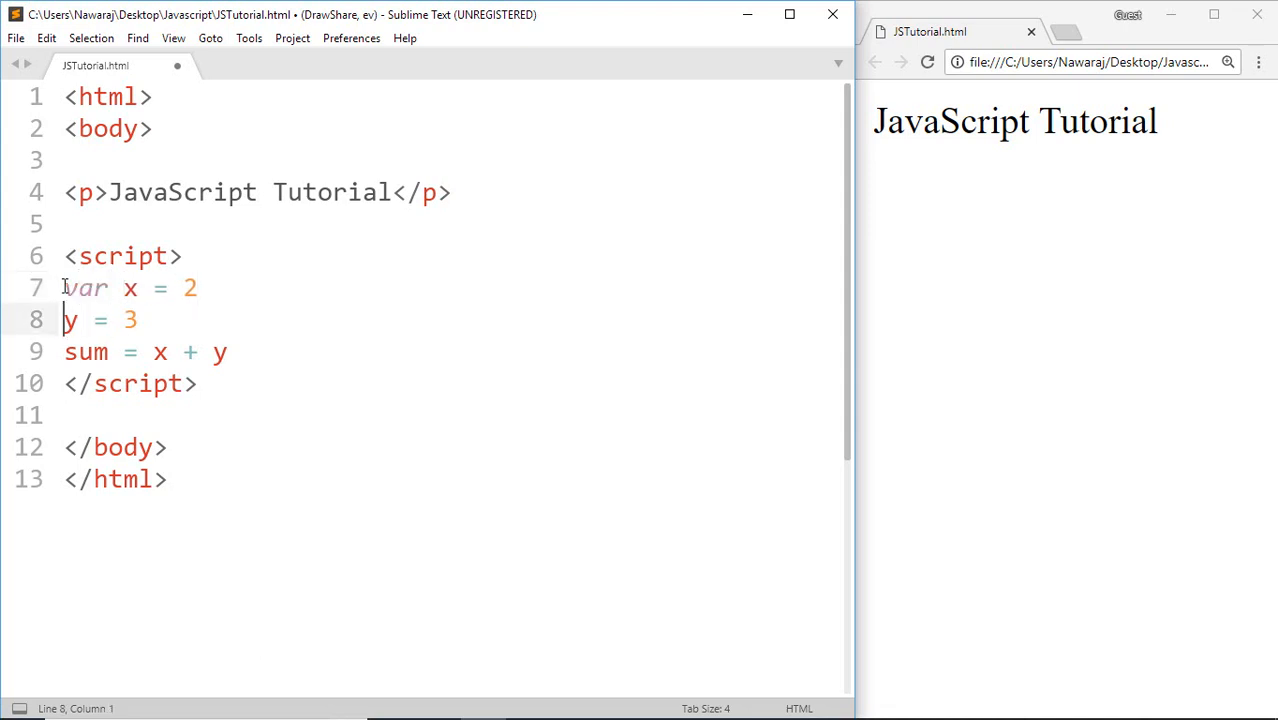
pyautogui.write('var')
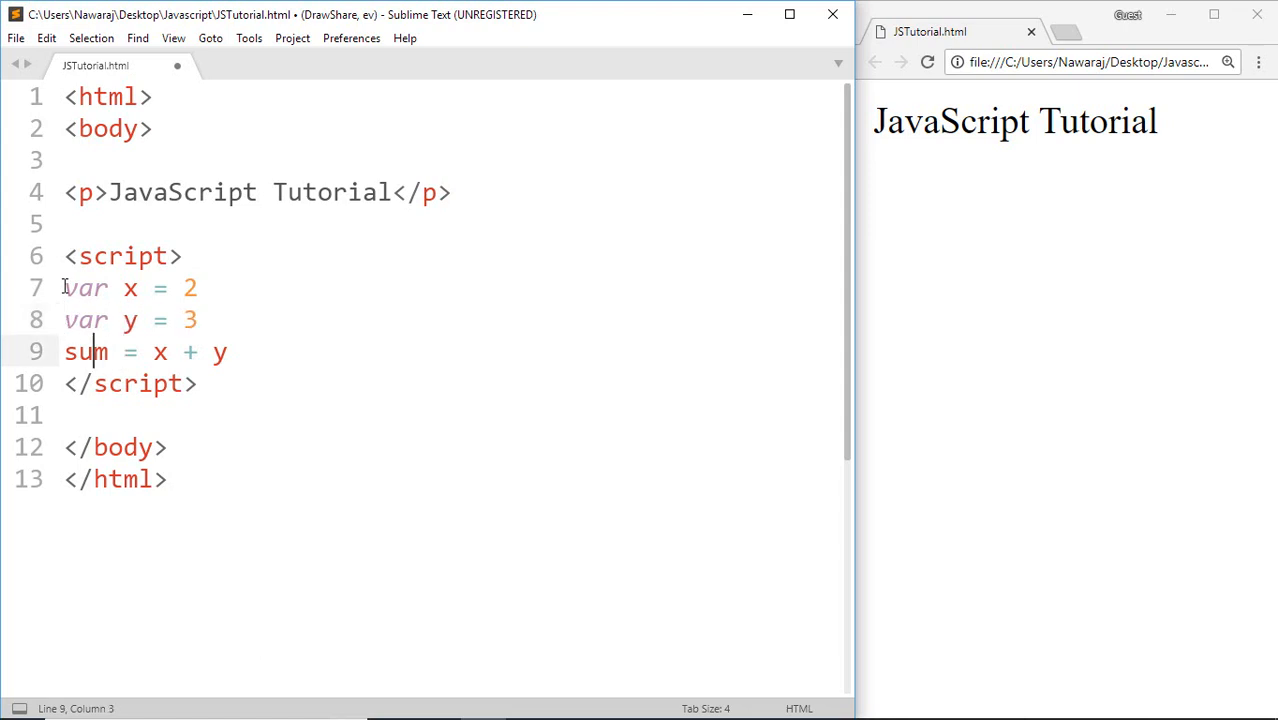
pyautogui.write('var')
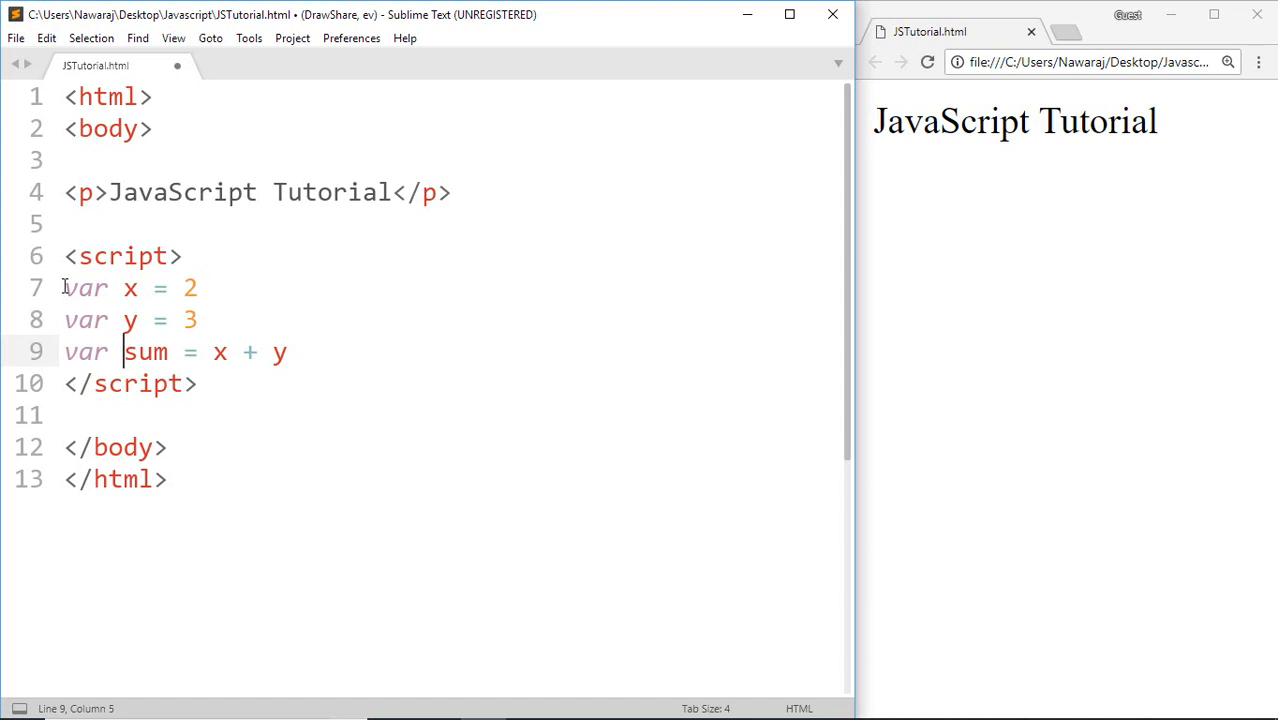
# Terminate the assignment lines with semicolons
pyautogui.click(198, 288)
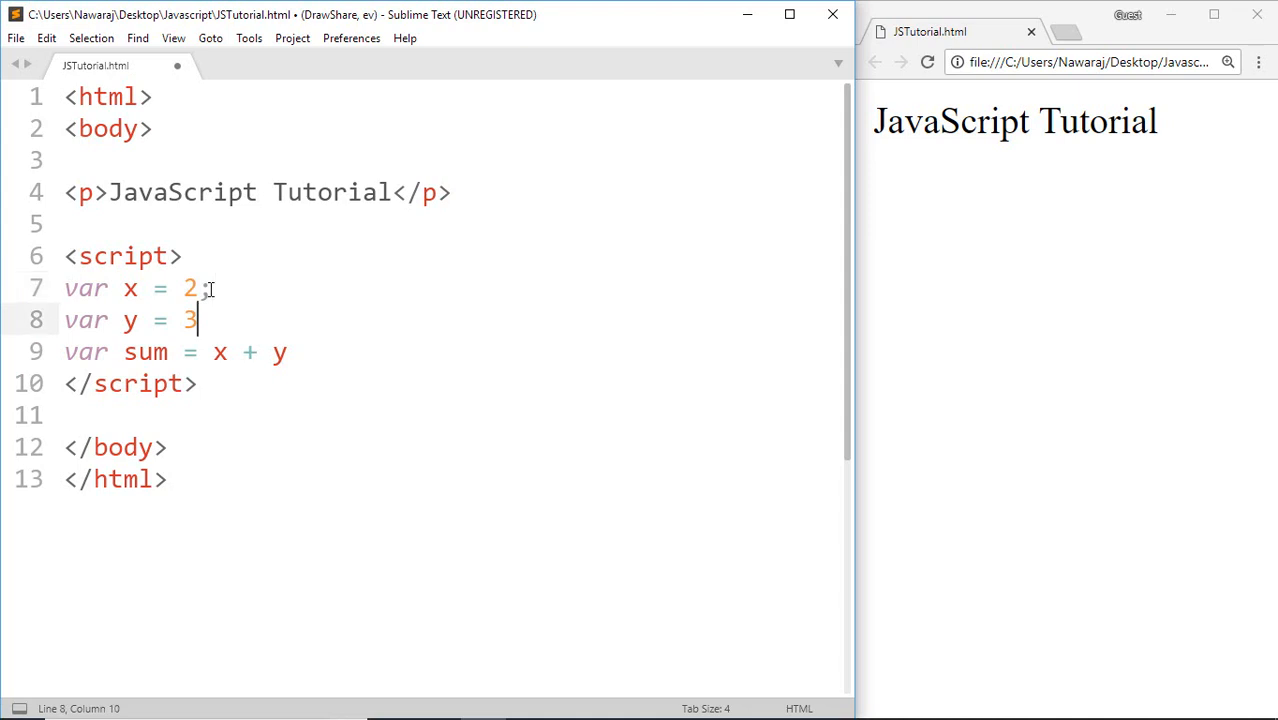
pyautogui.write(';')
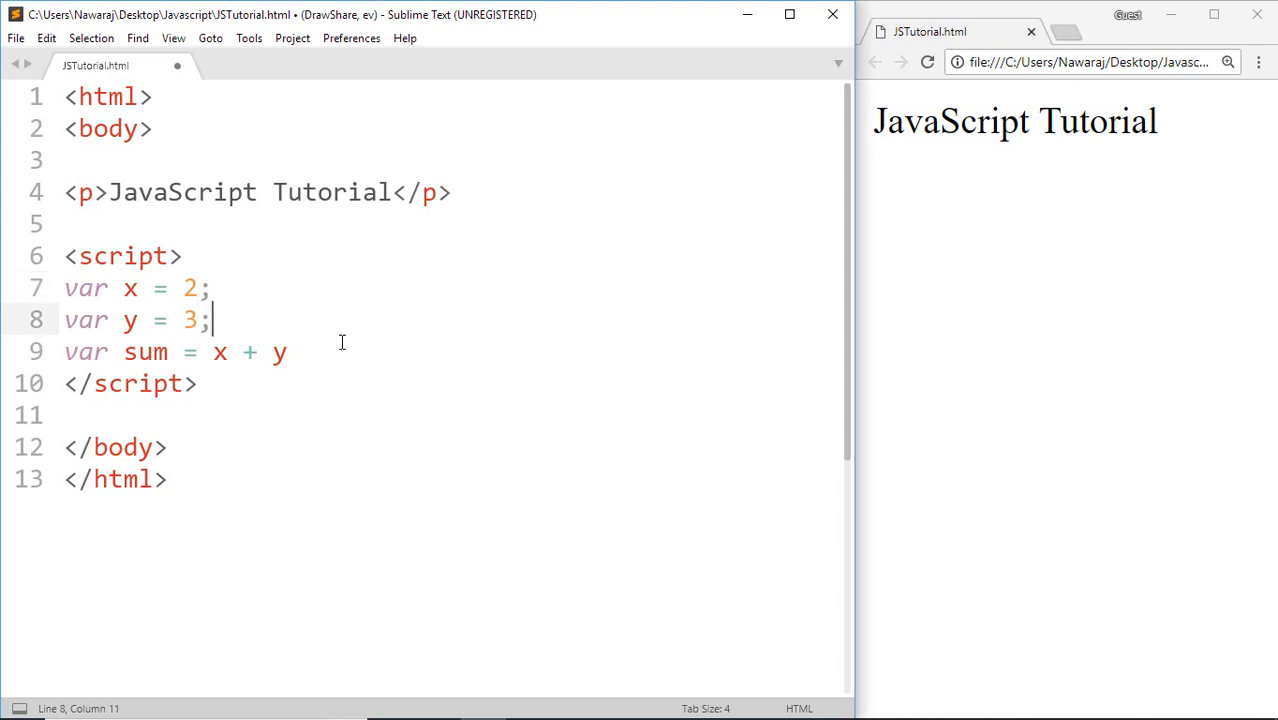
pyautogui.write(';')
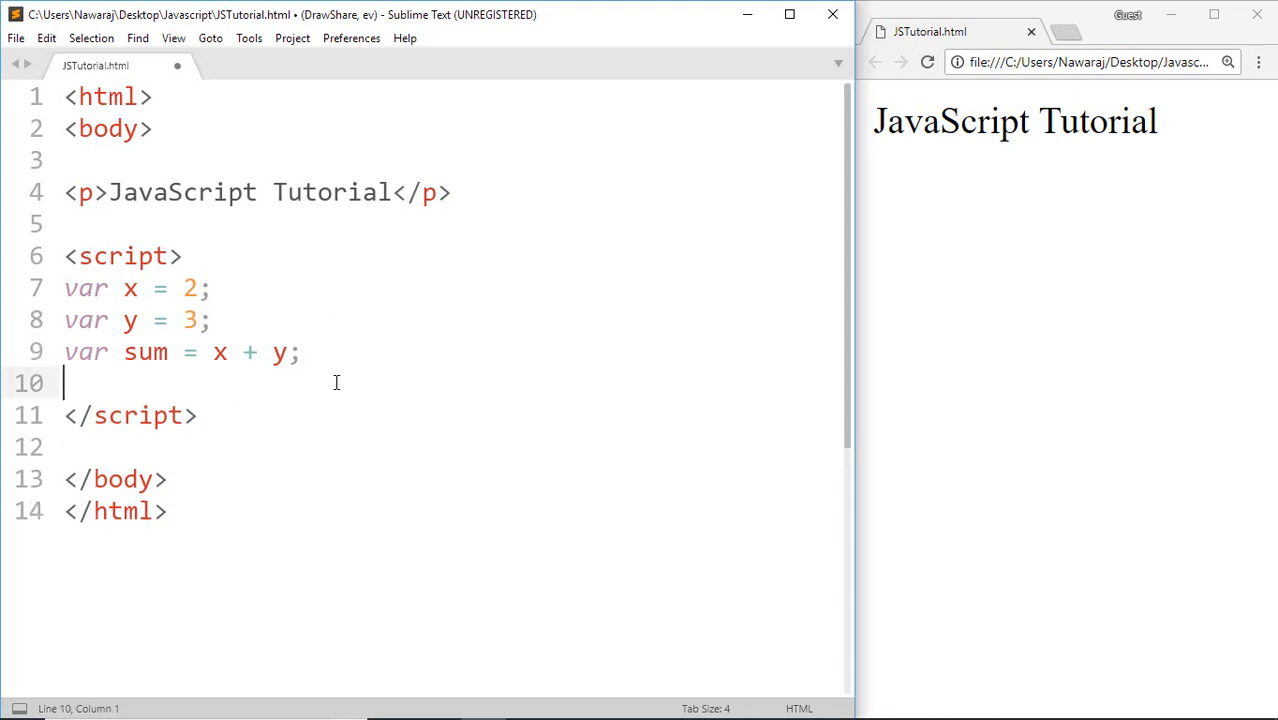
# Add document.write(sum); after the assignments, save, and view the result 5 in the browser
pyautogui.write('docu')
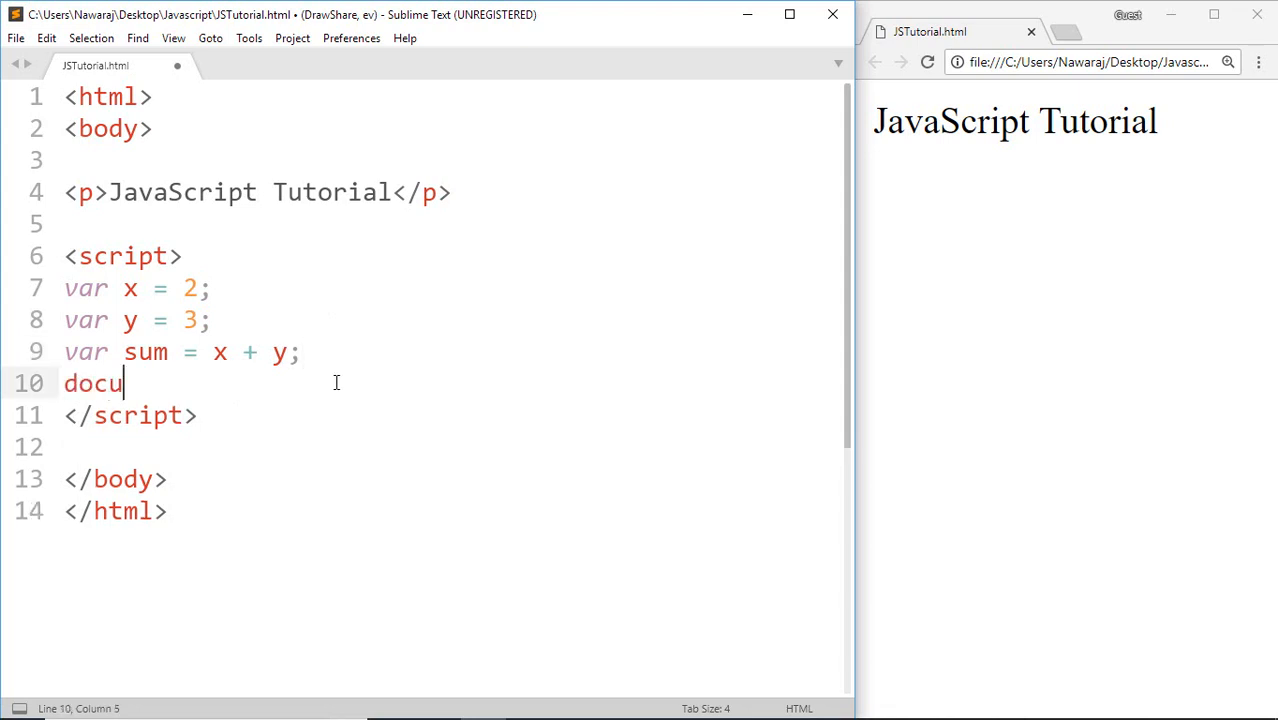
pyautogui.write('ment.')
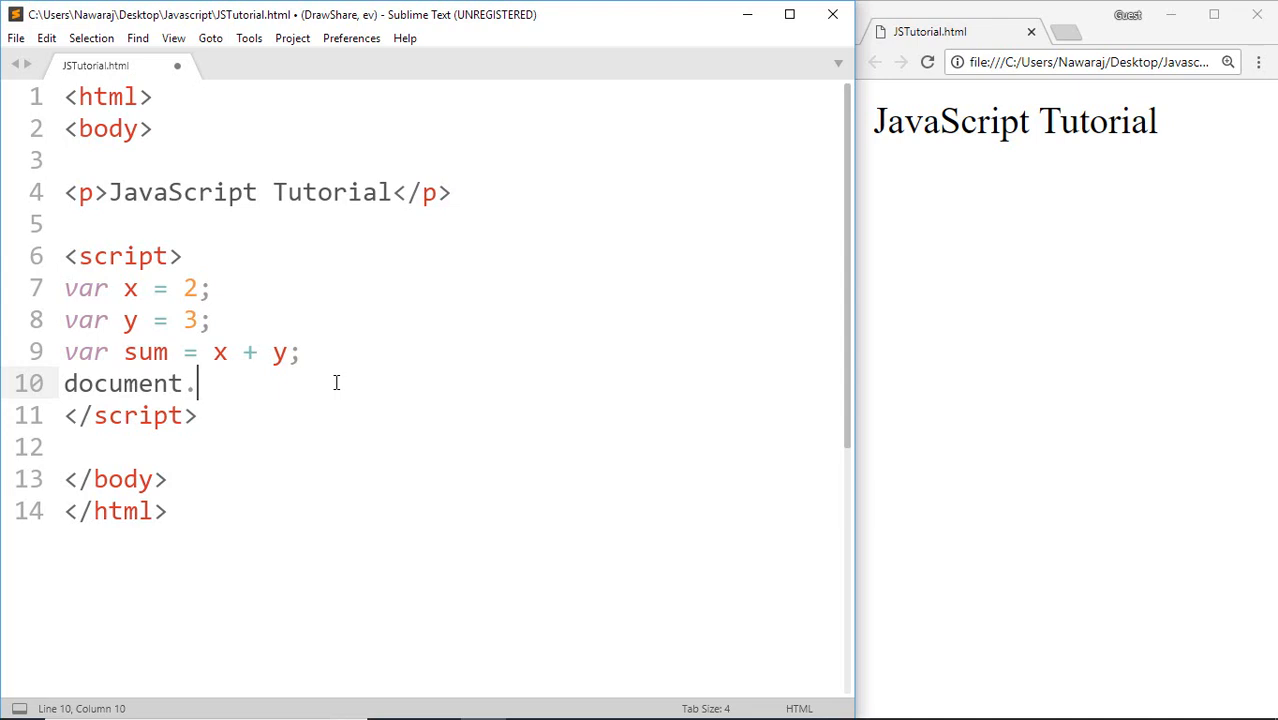
pyautogui.write('write')
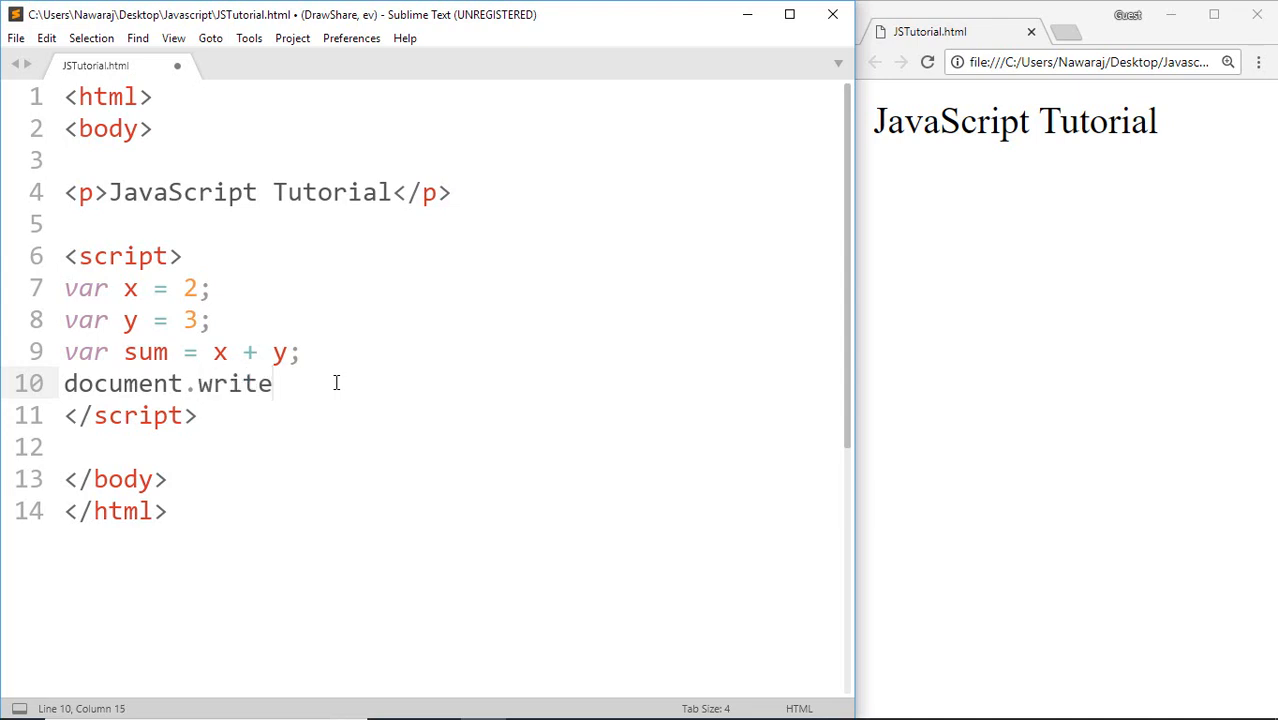
pyautogui.write('()')
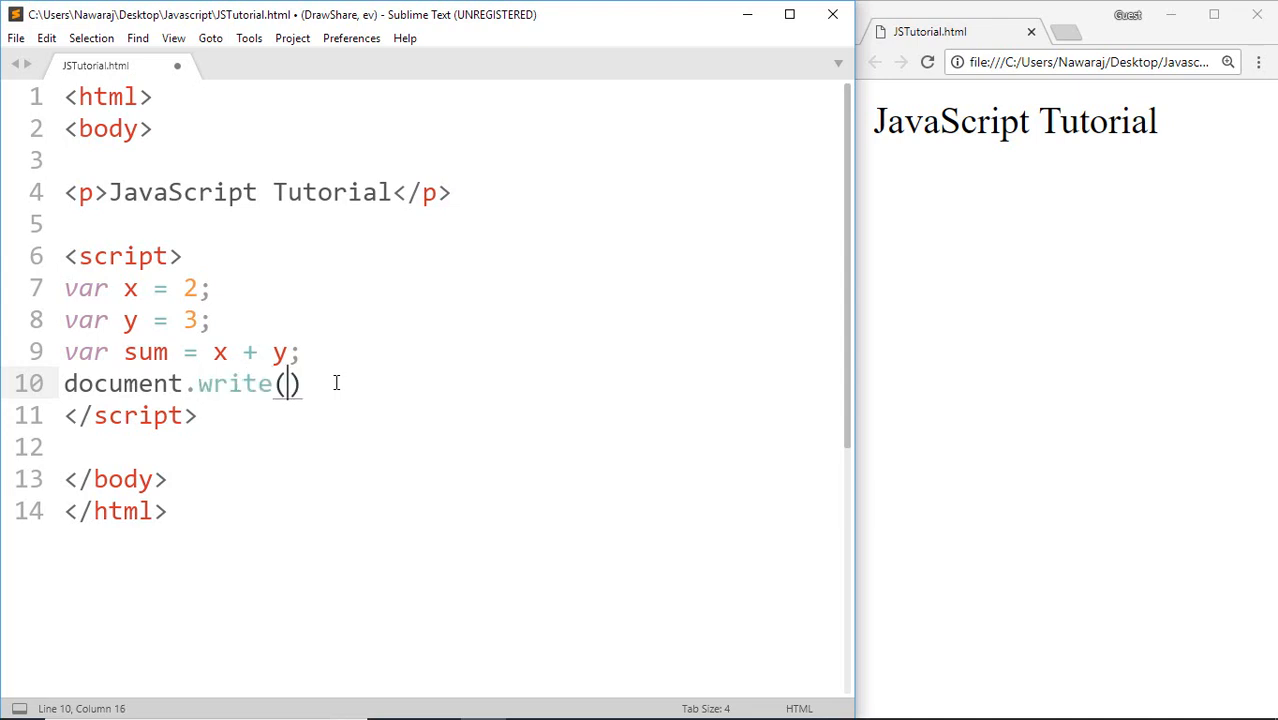
pyautogui.write('sum')
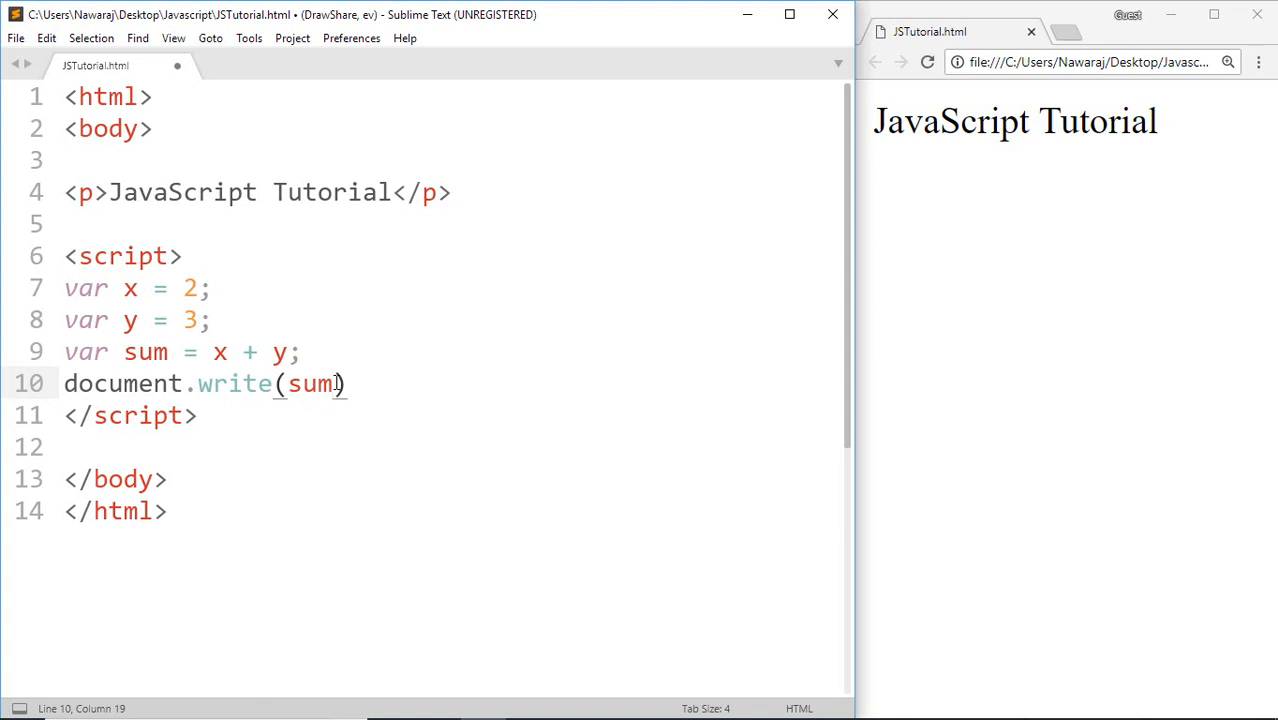
pyautogui.write(';')
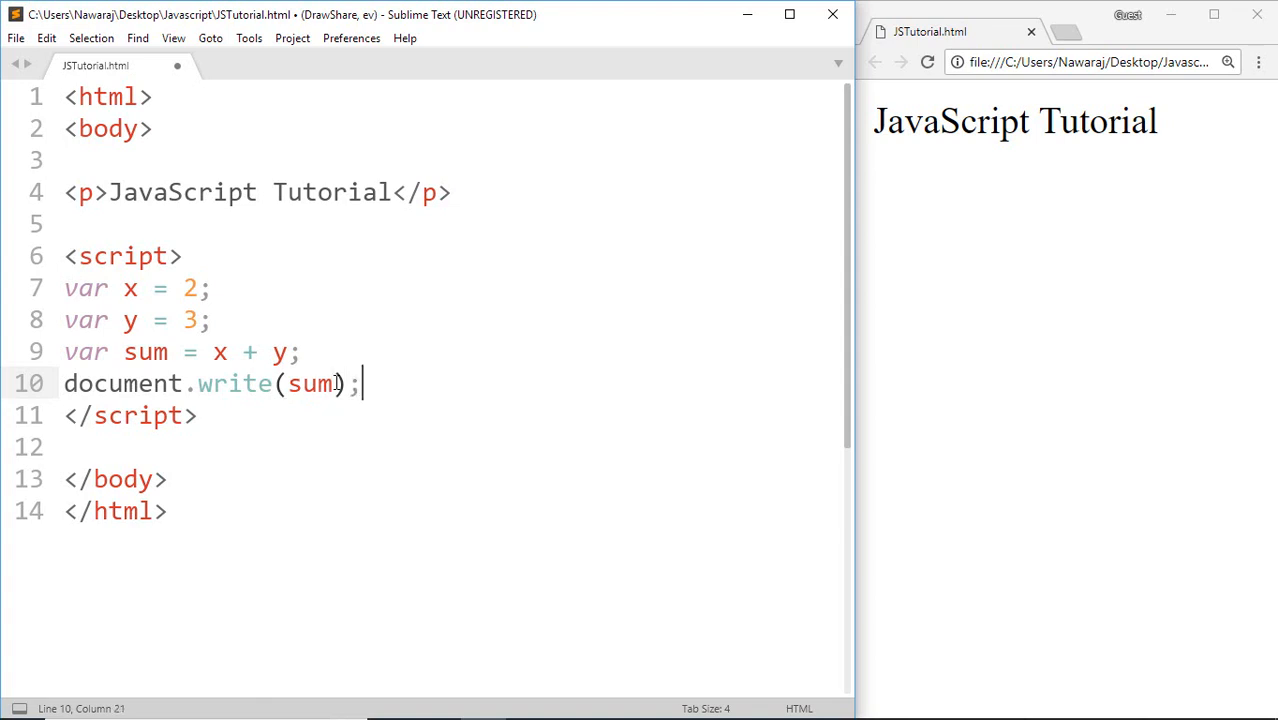
pyautogui.press('ctrl+s')
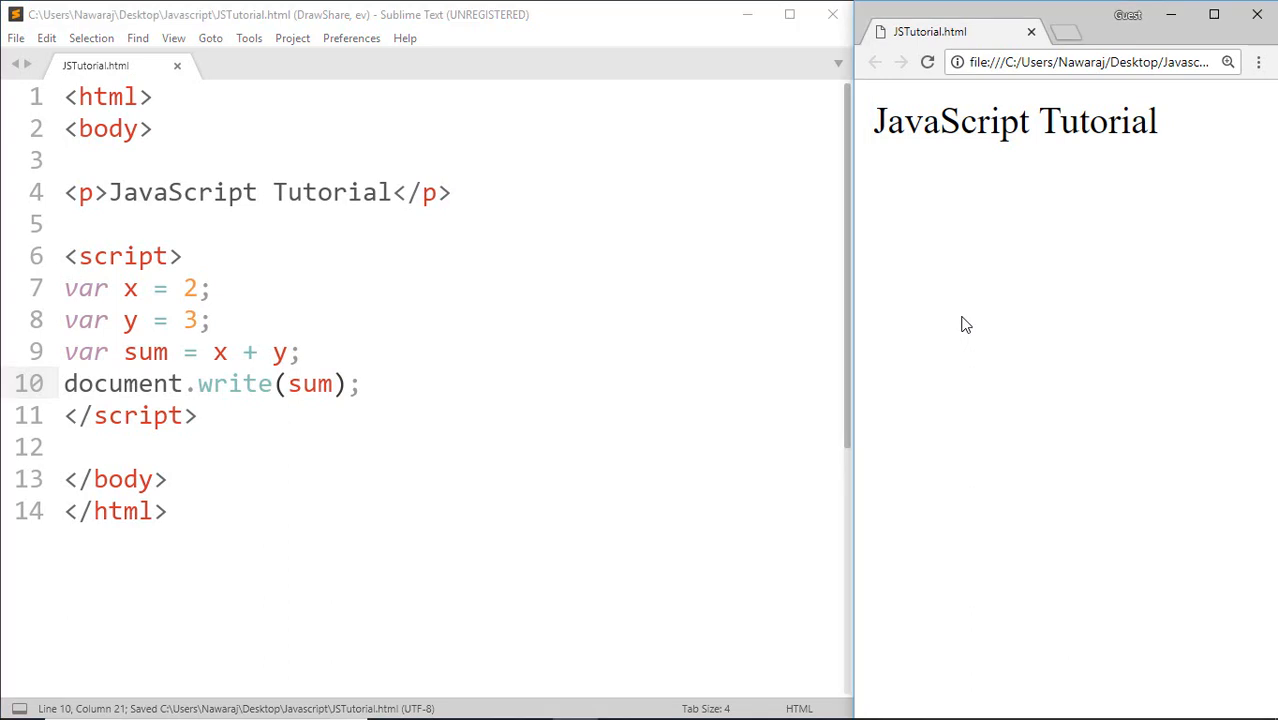
pyautogui.click(928, 60)
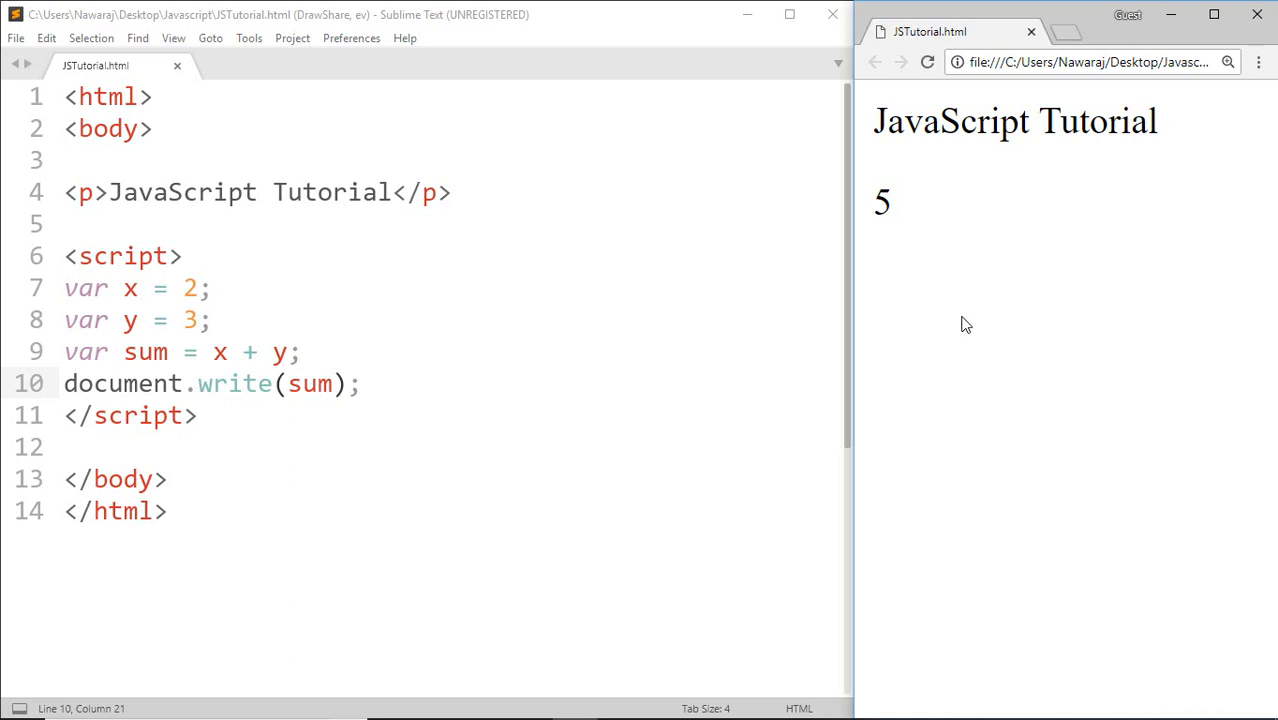
pyautogui.moveTo(188, 374)
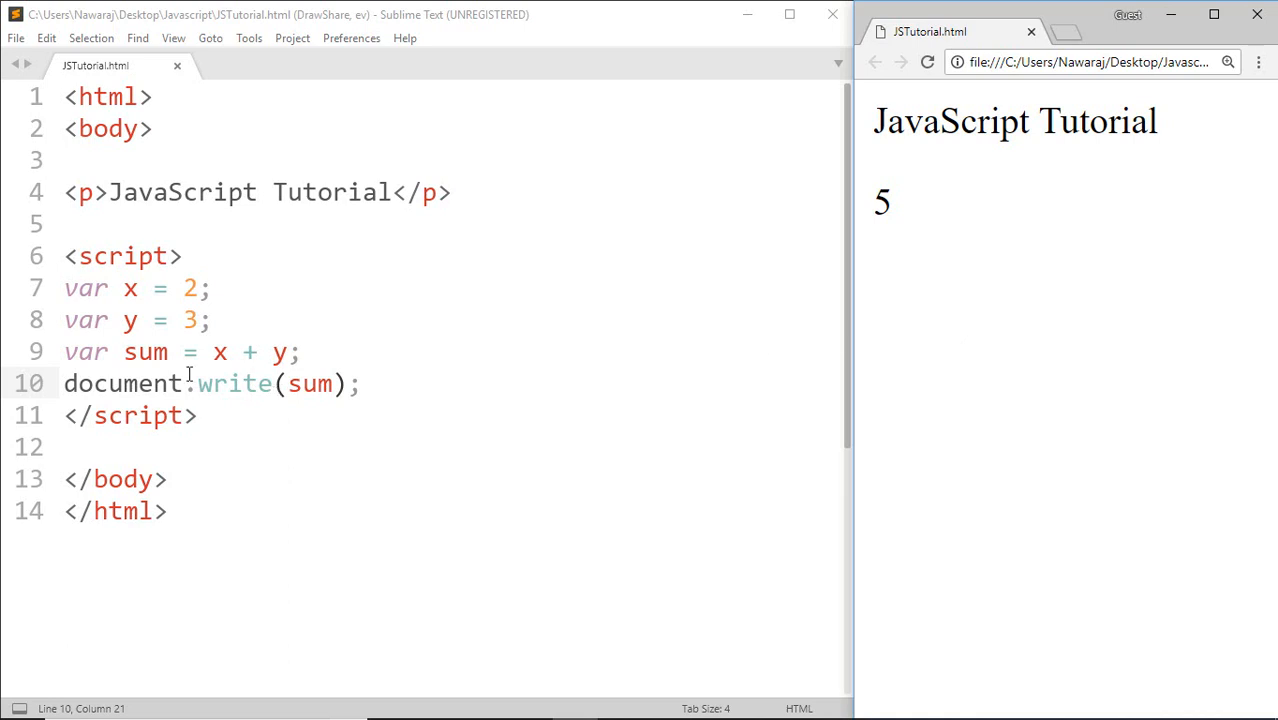
# Rename sum to the invalid name 12sum, save and reload to show the 5 disappears
pyautogui.click(124, 352)
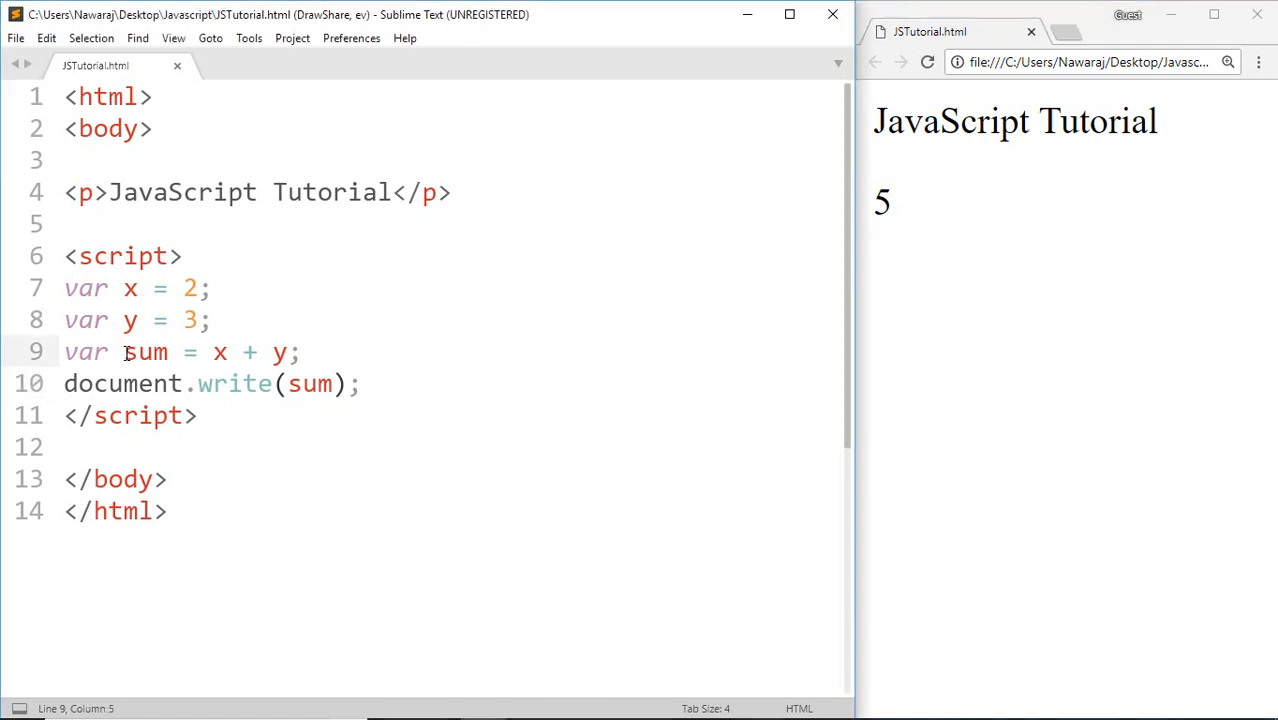
pyautogui.write('12')
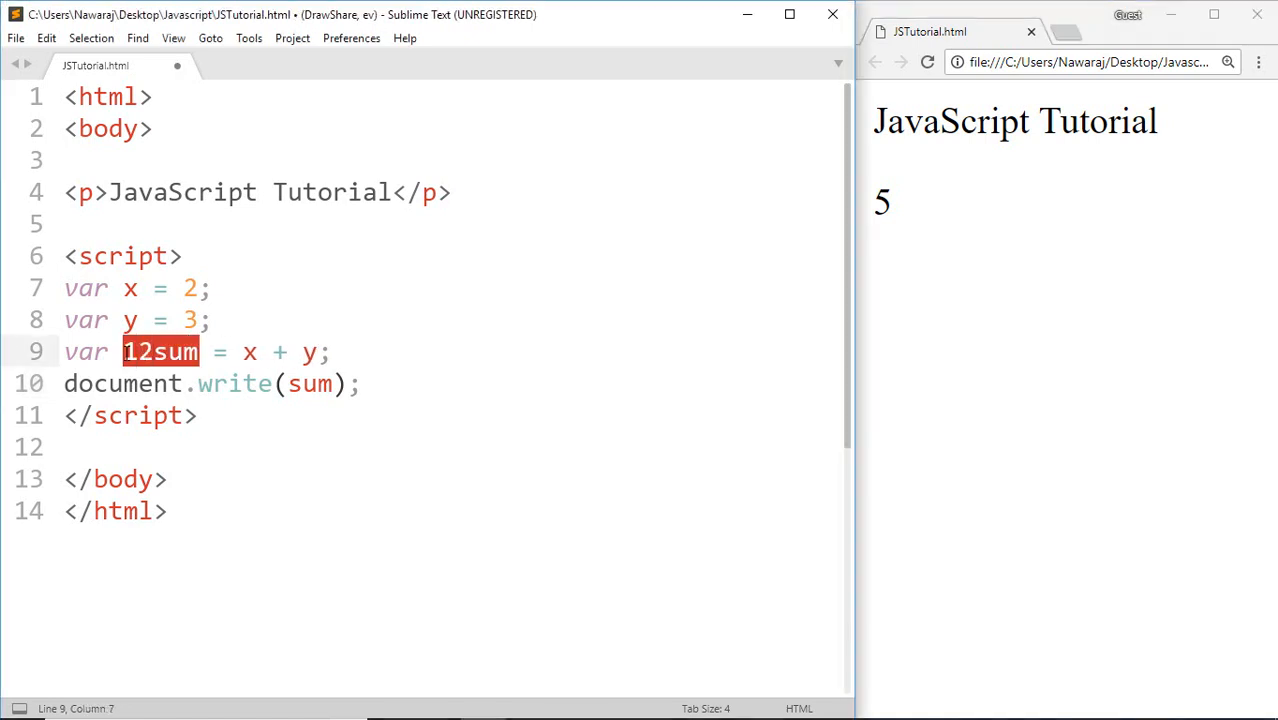
pyautogui.press('ctrl+s')
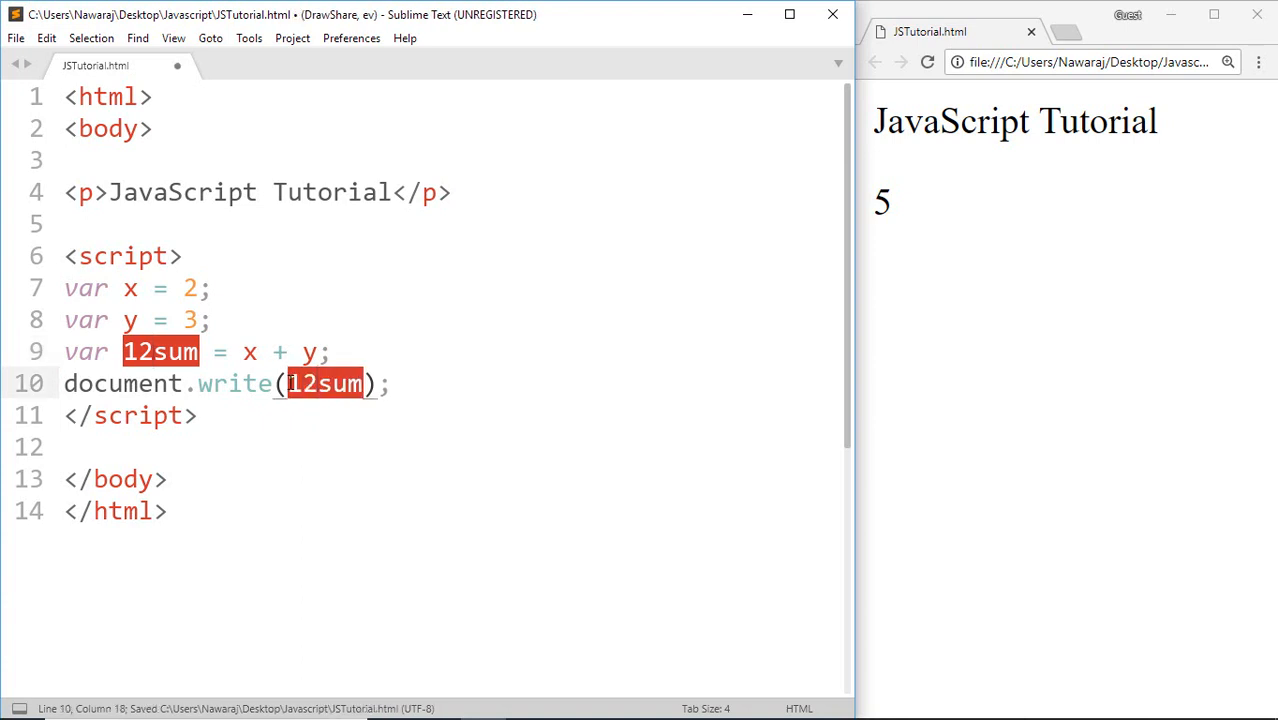
pyautogui.press('ctrl+s')
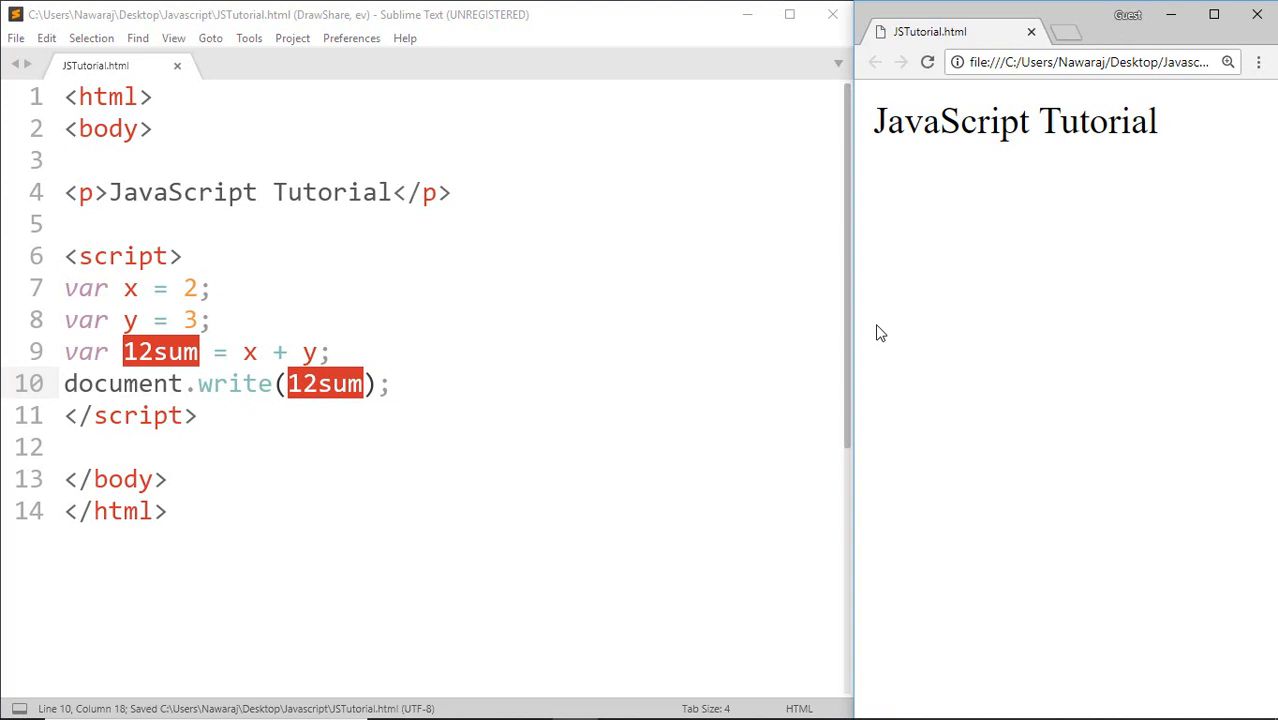
pyautogui.click(330, 352)
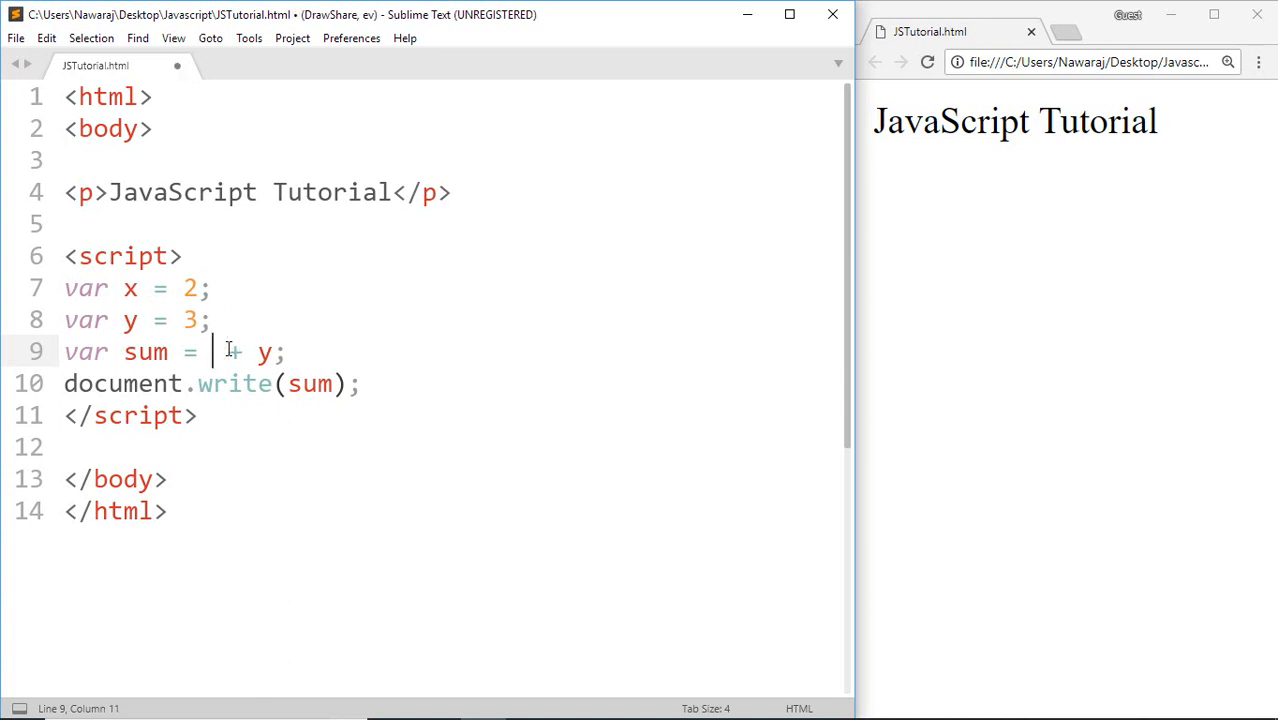
# Reference uppercase X in the sum line and save to show nothing prints, then write SUM in capitals
pyautogui.write('X')
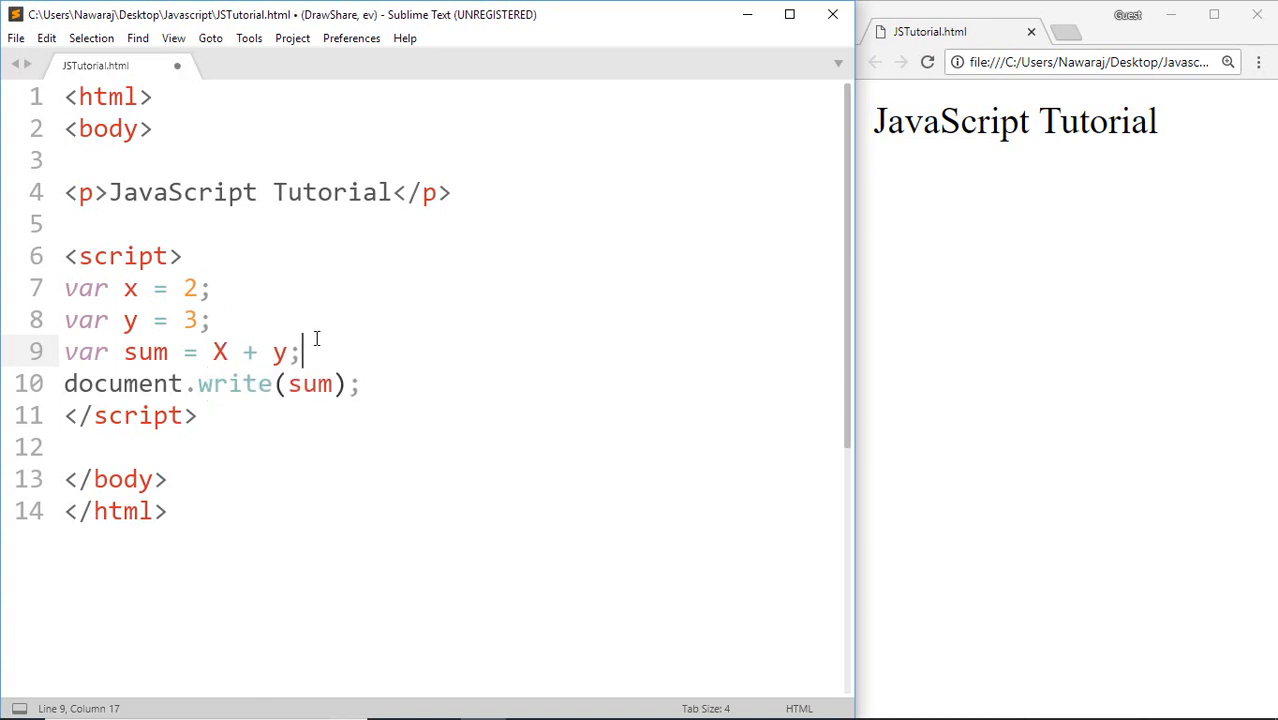
pyautogui.press('ctrl+s')
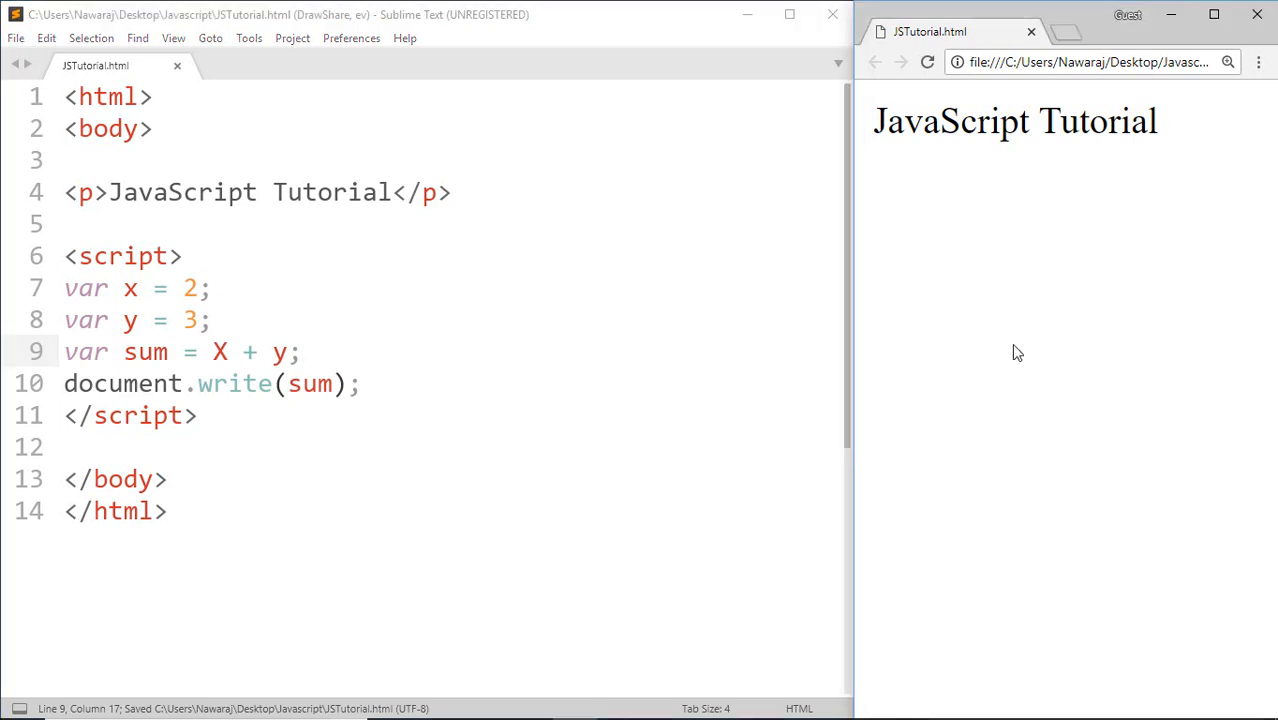
pyautogui.click(690, 384)
pyautogui.write('x')
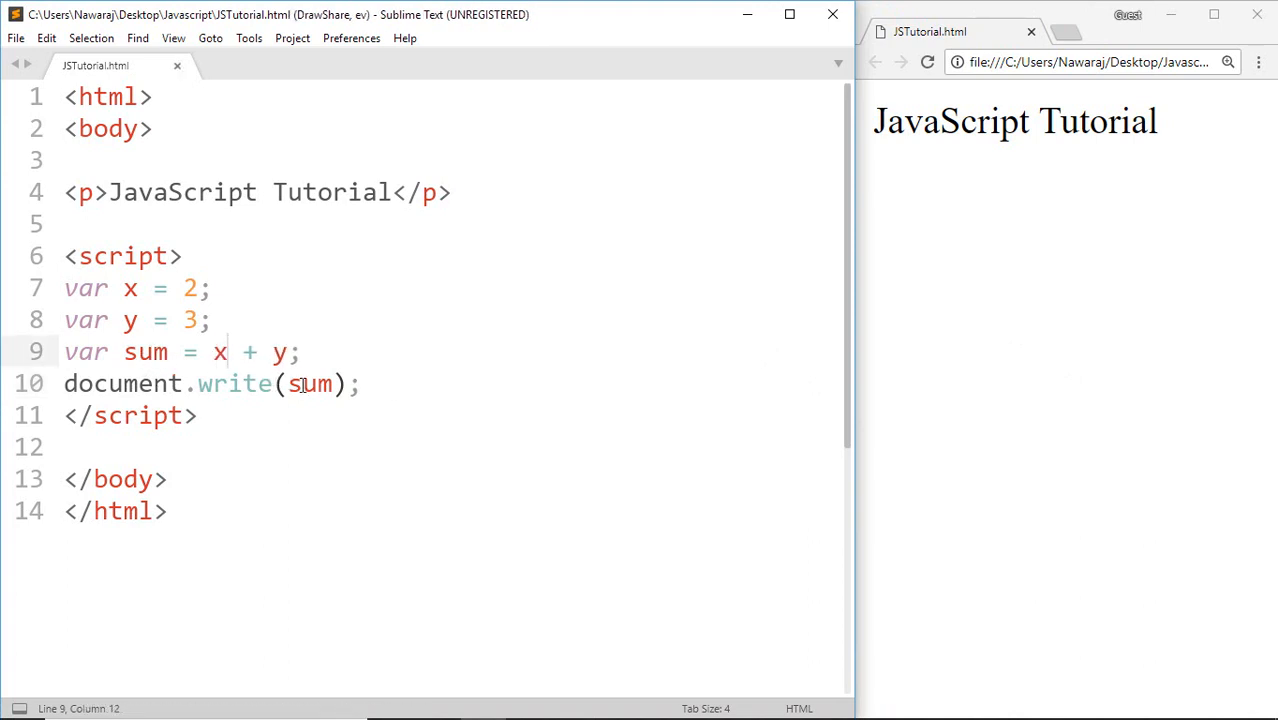
pyautogui.write('SuM')
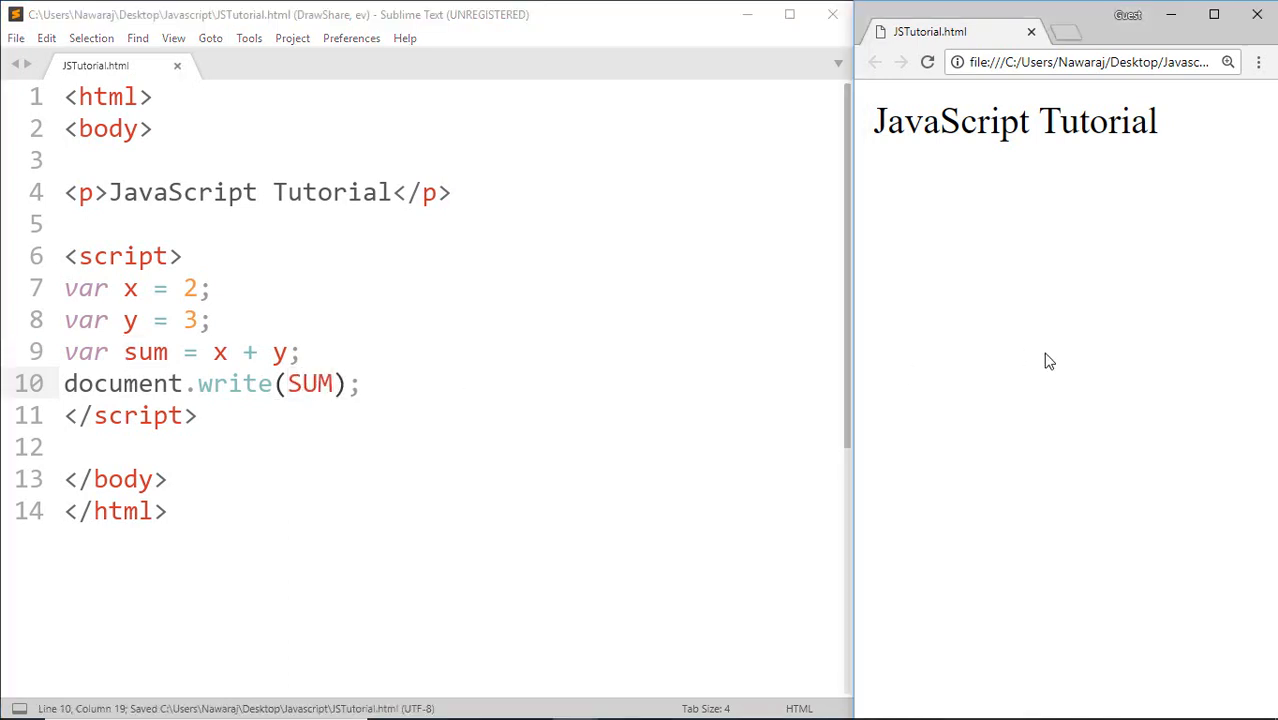
# Restore lowercase sum in the write statement and save the script
pyautogui.write('sum')
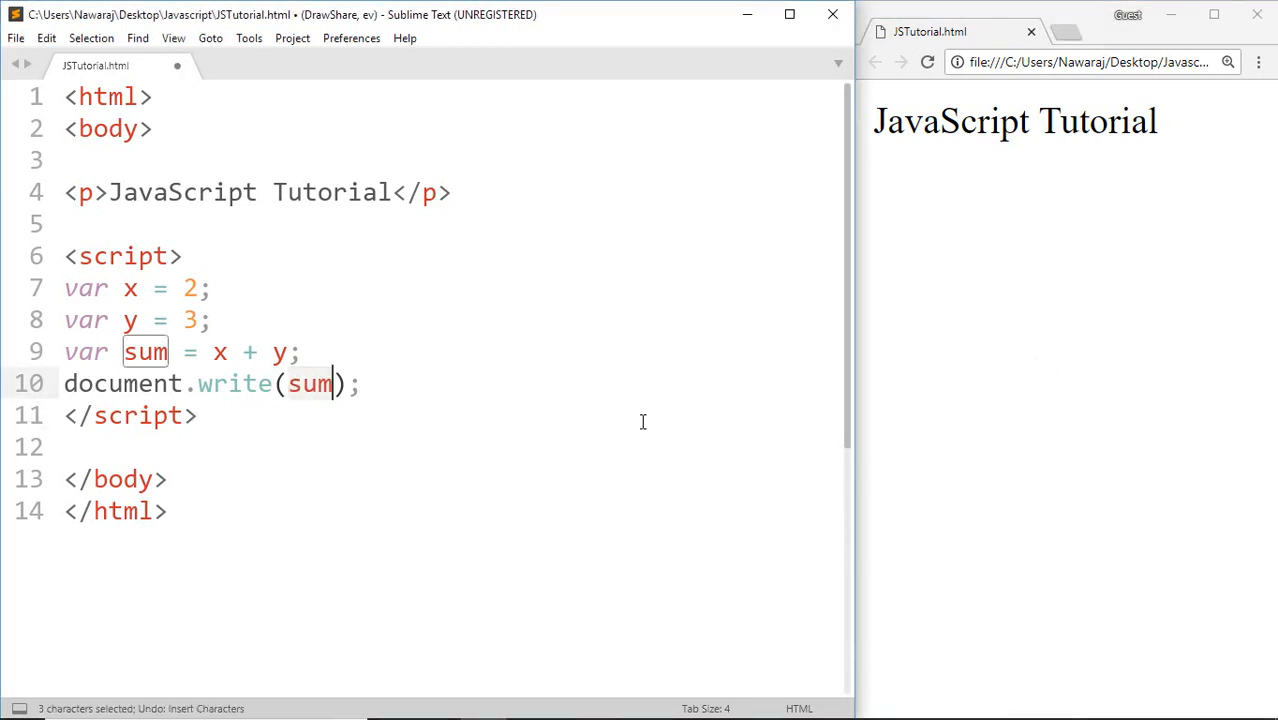
pyautogui.press('ctrl+s')
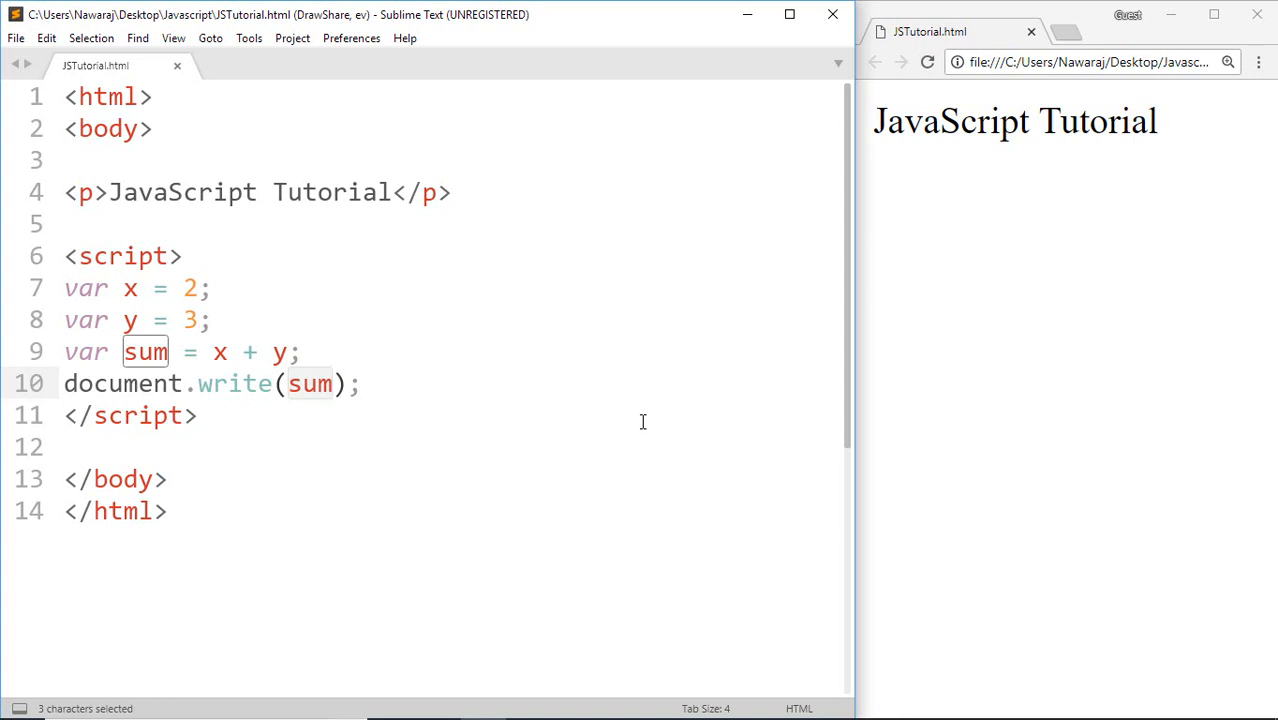
pyautogui.moveTo(422, 362)
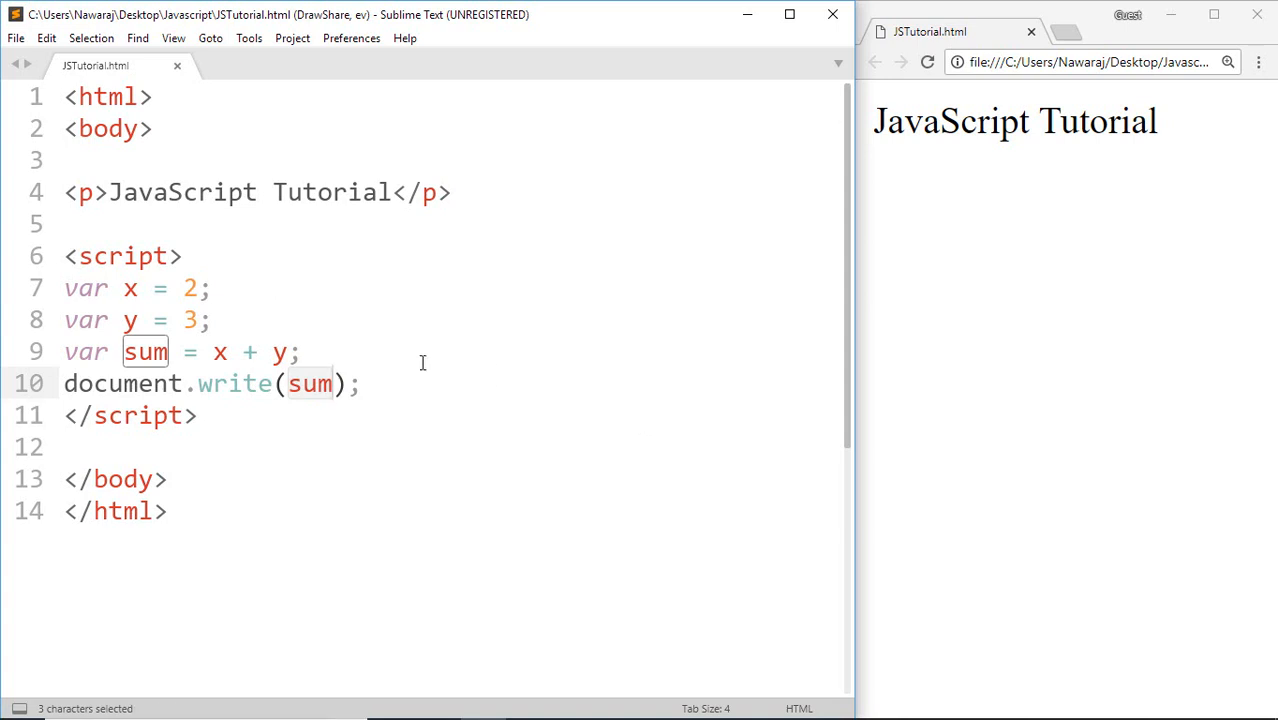
# Declare var first name; with a space in the name on a new line above the write statement
pyautogui.write('v')
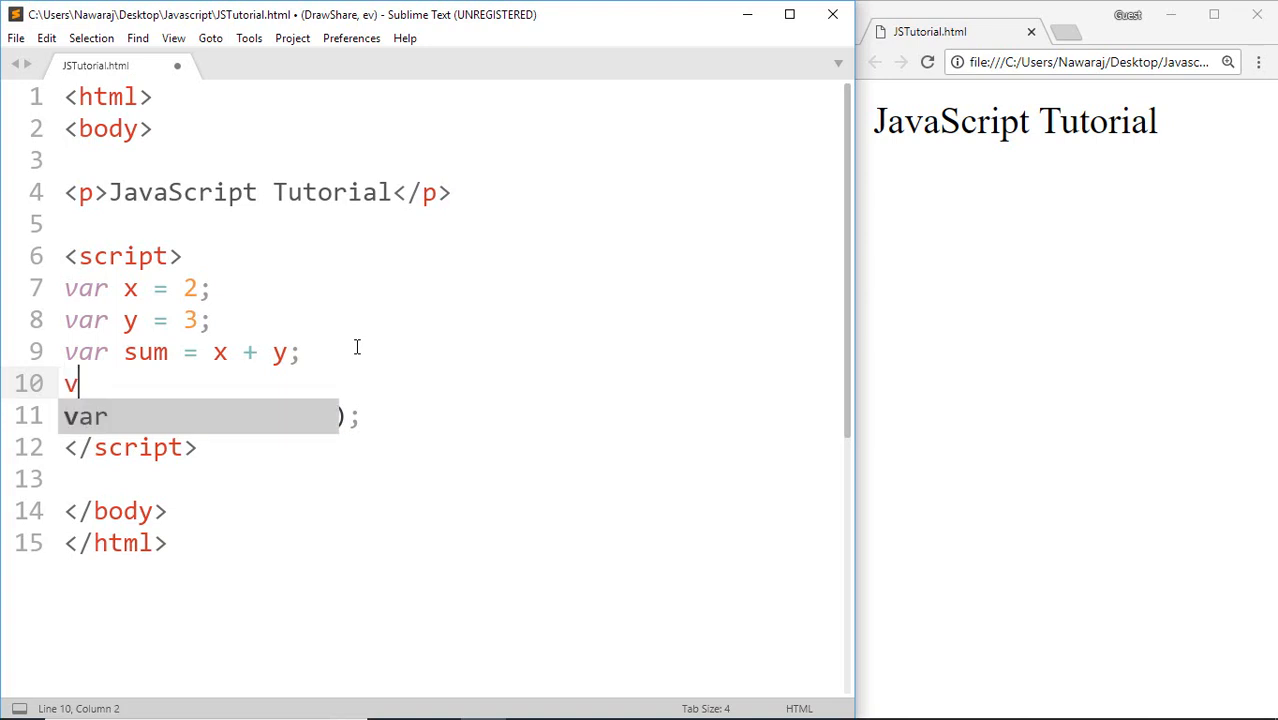
pyautogui.write('ar f')
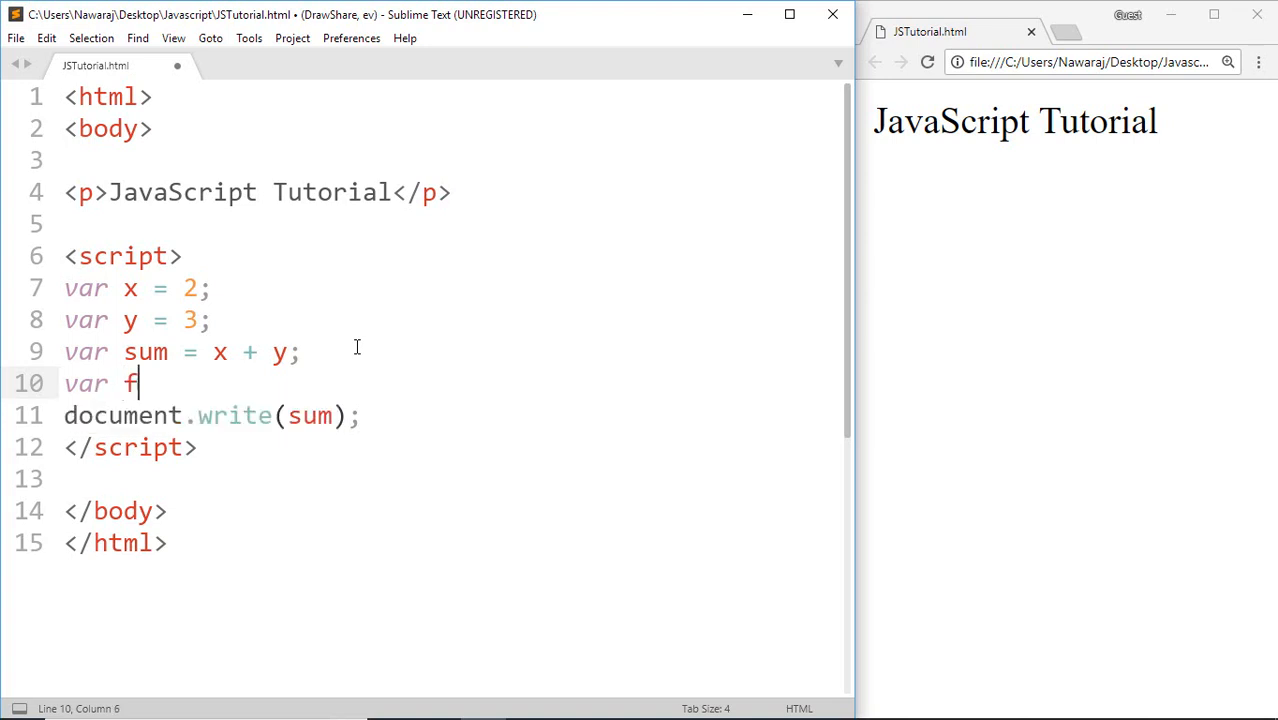
pyautogui.write('irst')
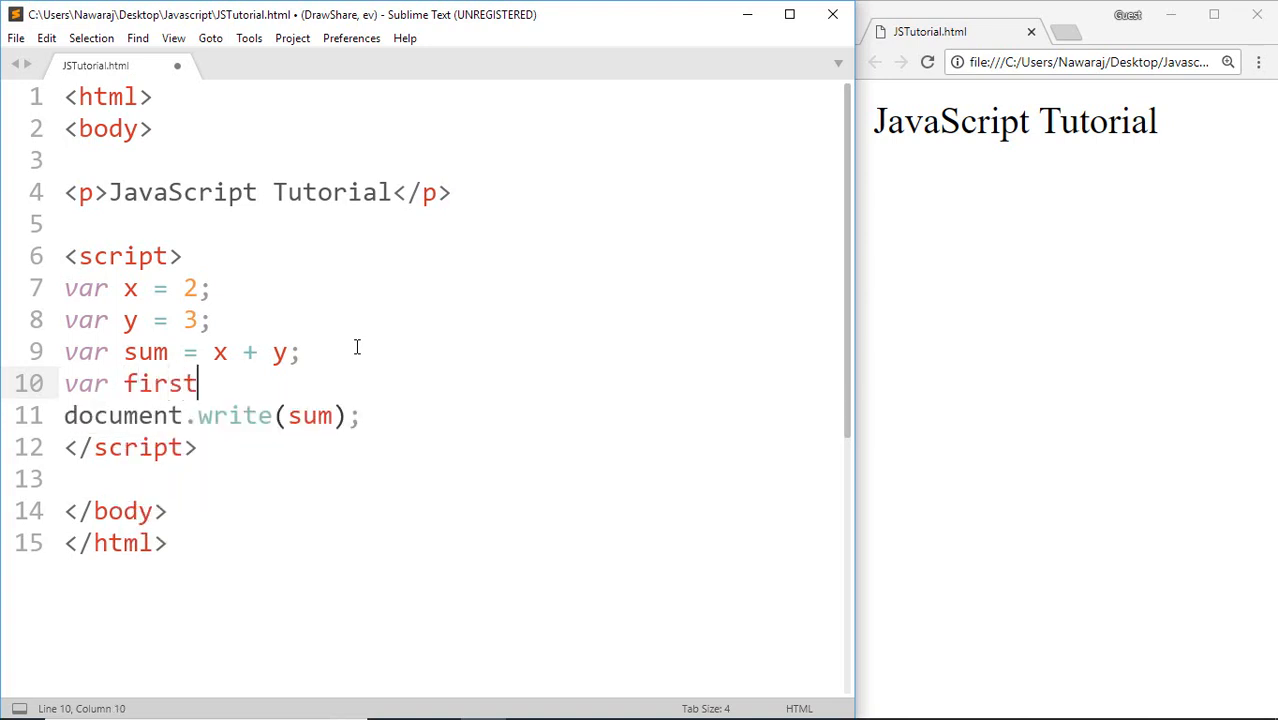
pyautogui.write('name')
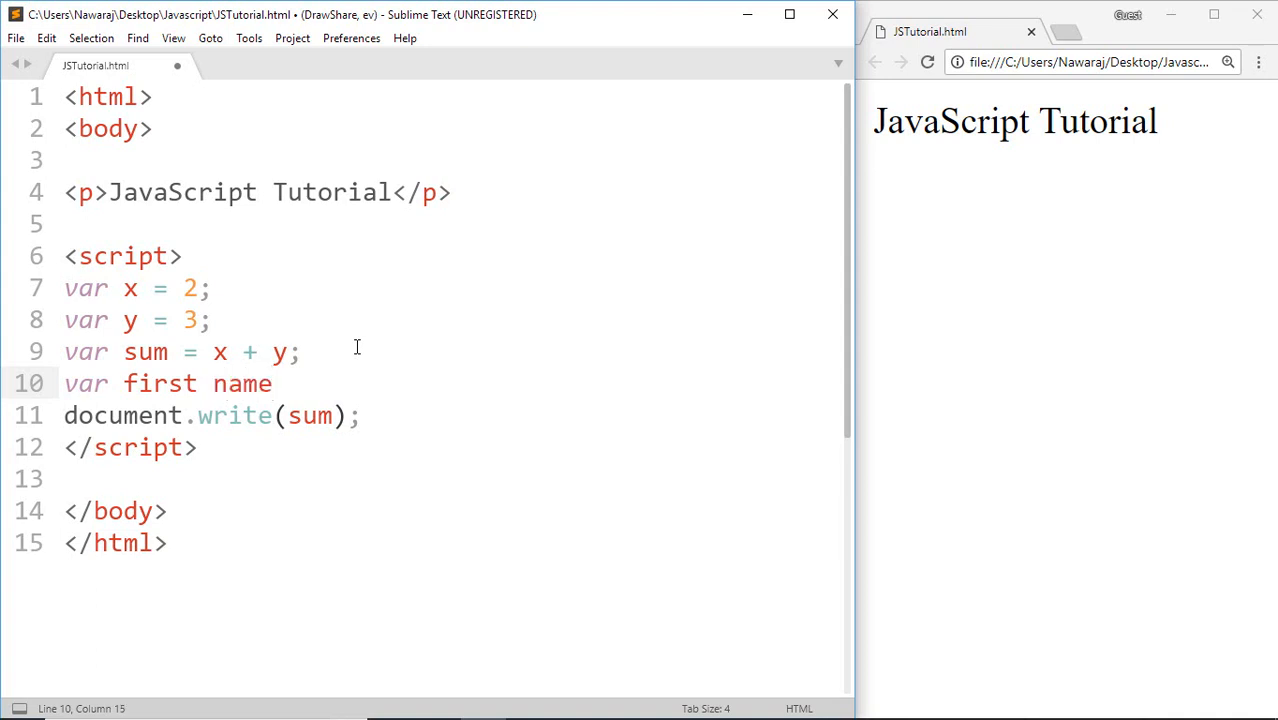
pyautogui.write(';')
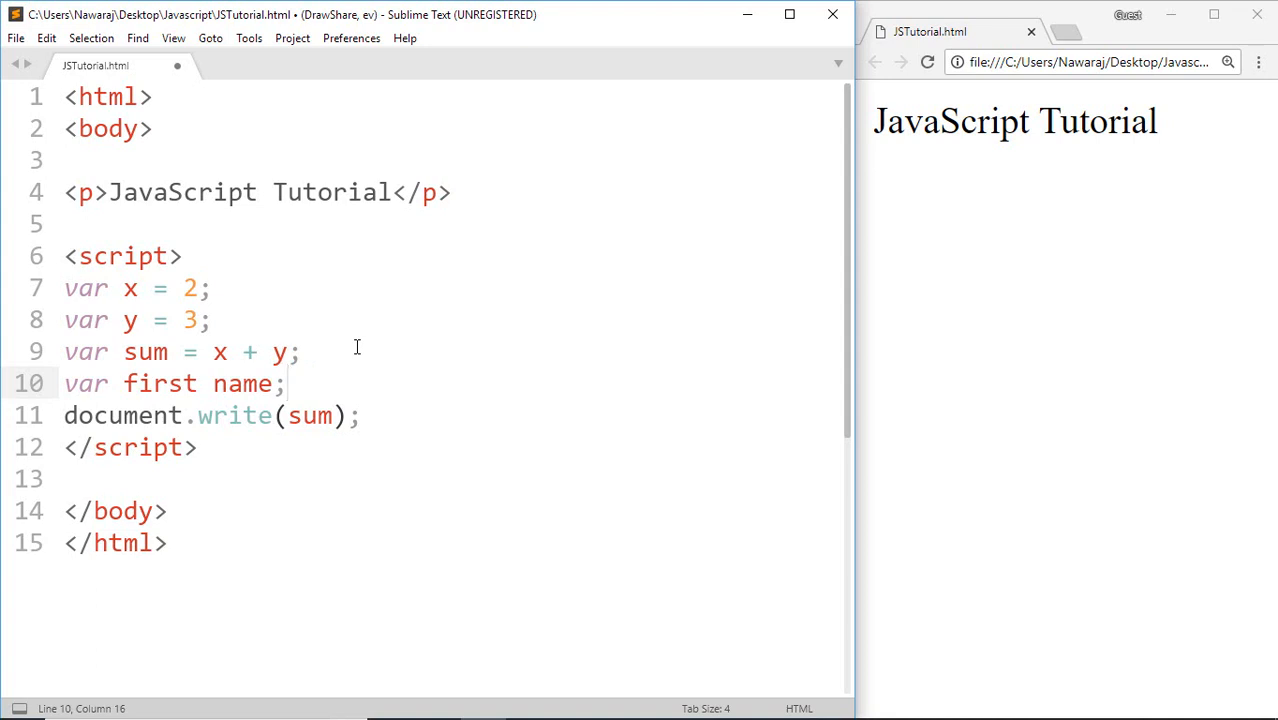
# Rename the variable to first_name, then to camelCase FirstName, and save
pyautogui.click(210, 384)
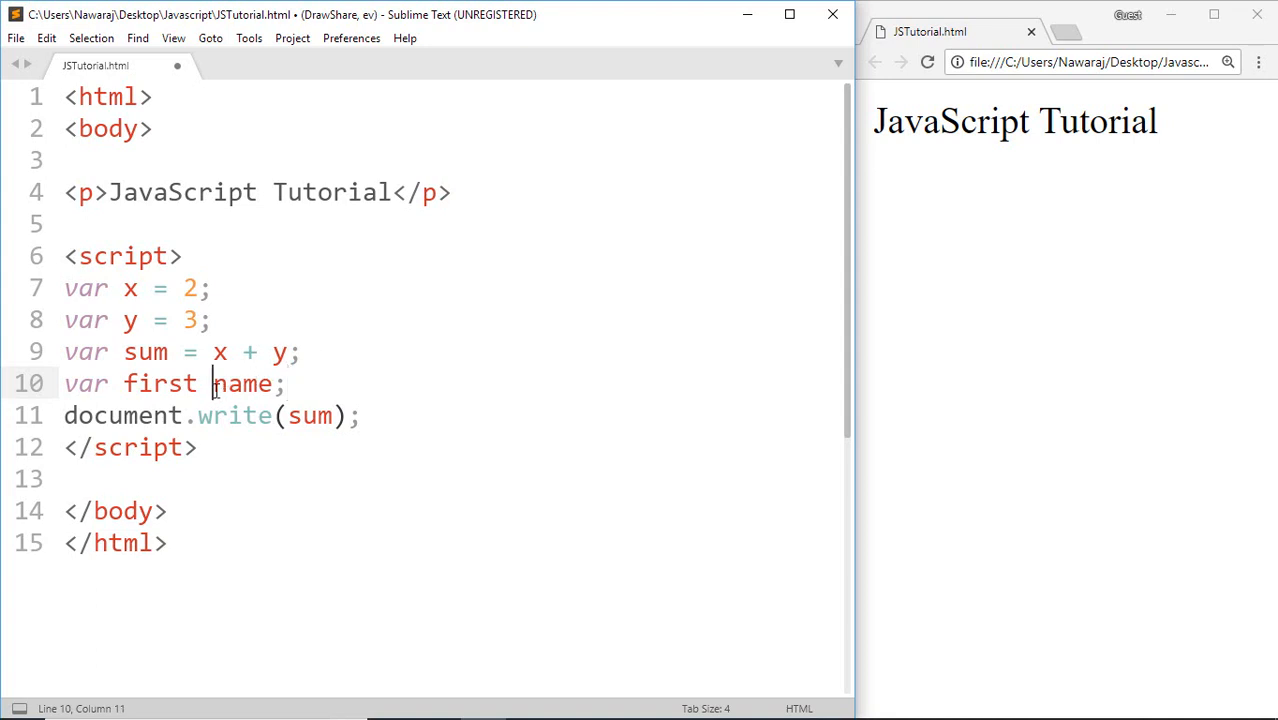
pyautogui.write('_')
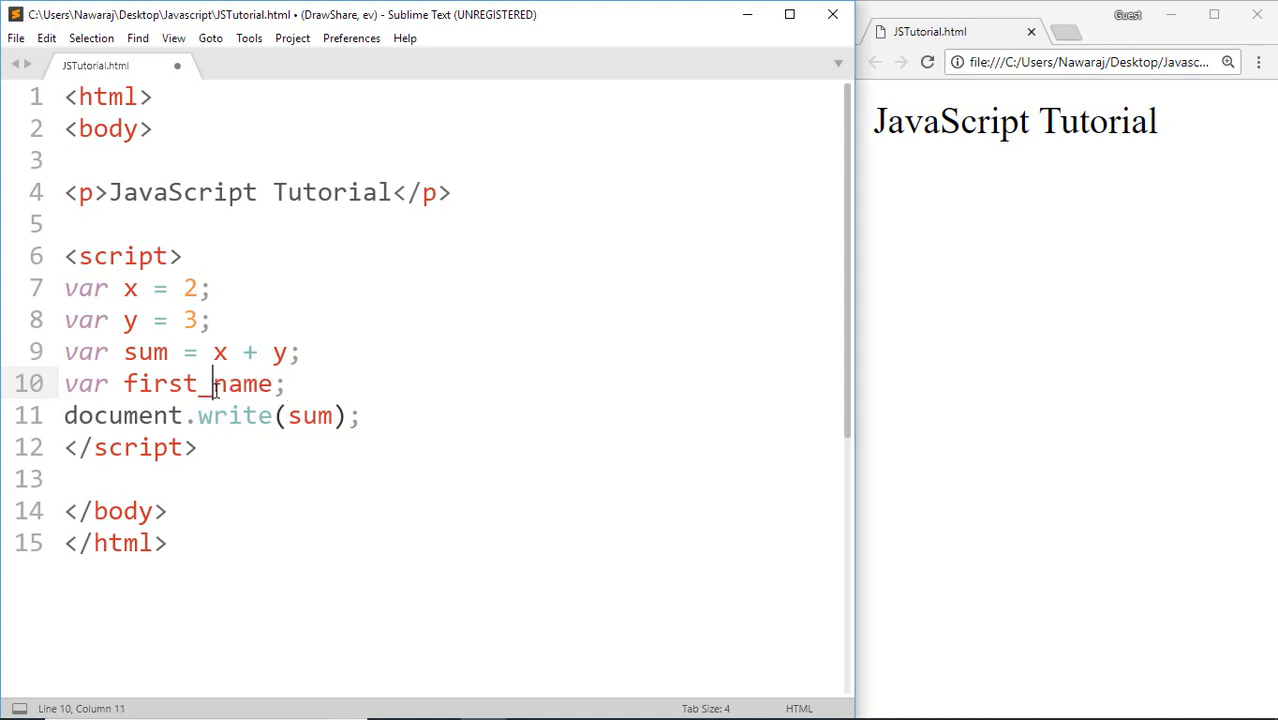
pyautogui.click(286, 384)
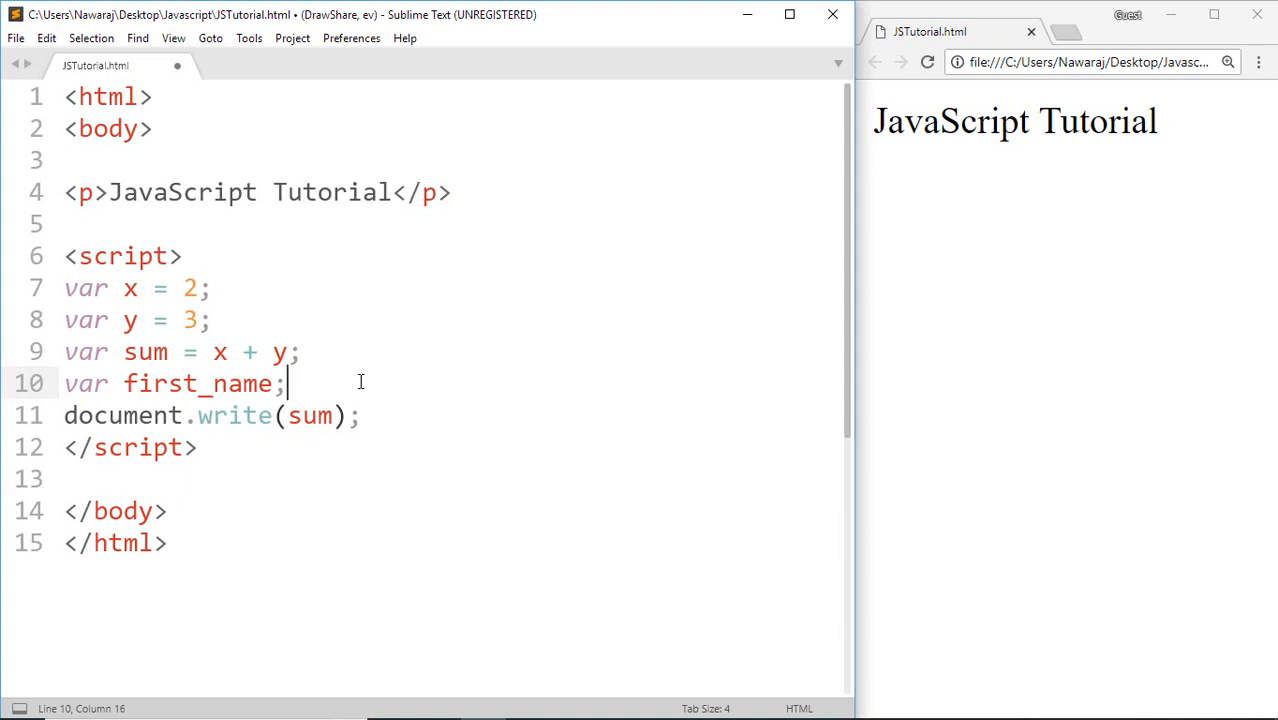
pyautogui.moveTo(232, 388)
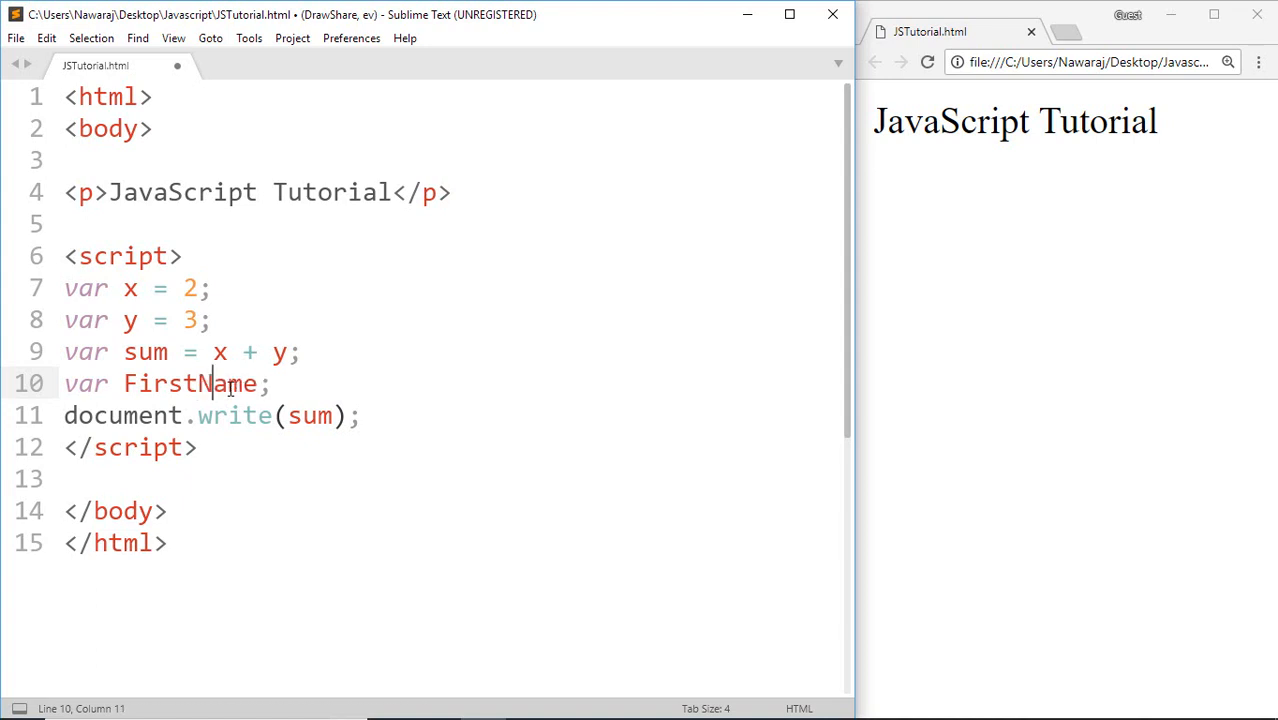
pyautogui.press('ctrl+s')
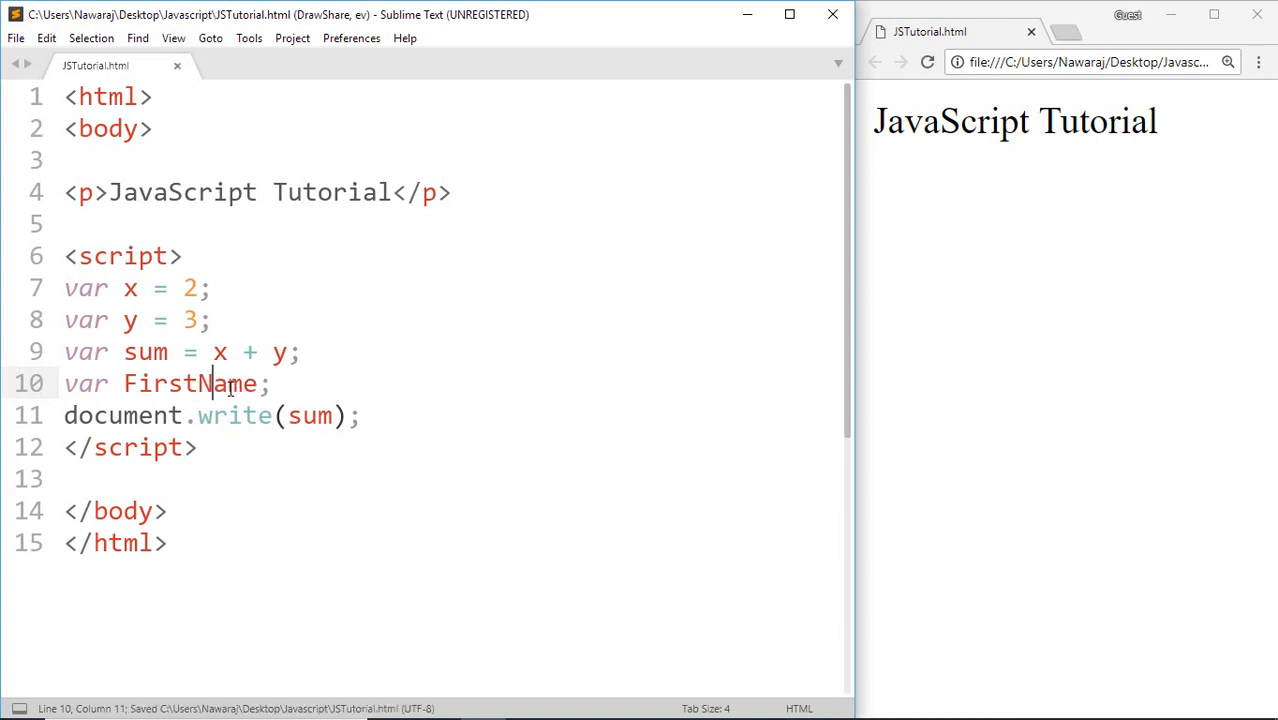